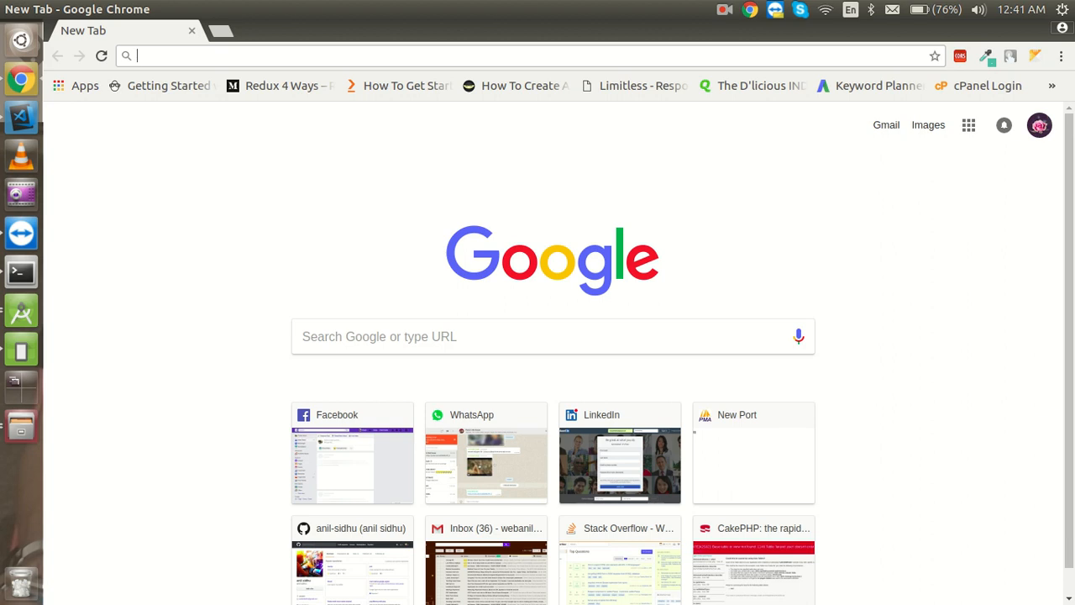
# - Search 'deep linking in android' and open the Android Developers deep links guide
pyautogui.write('deep')
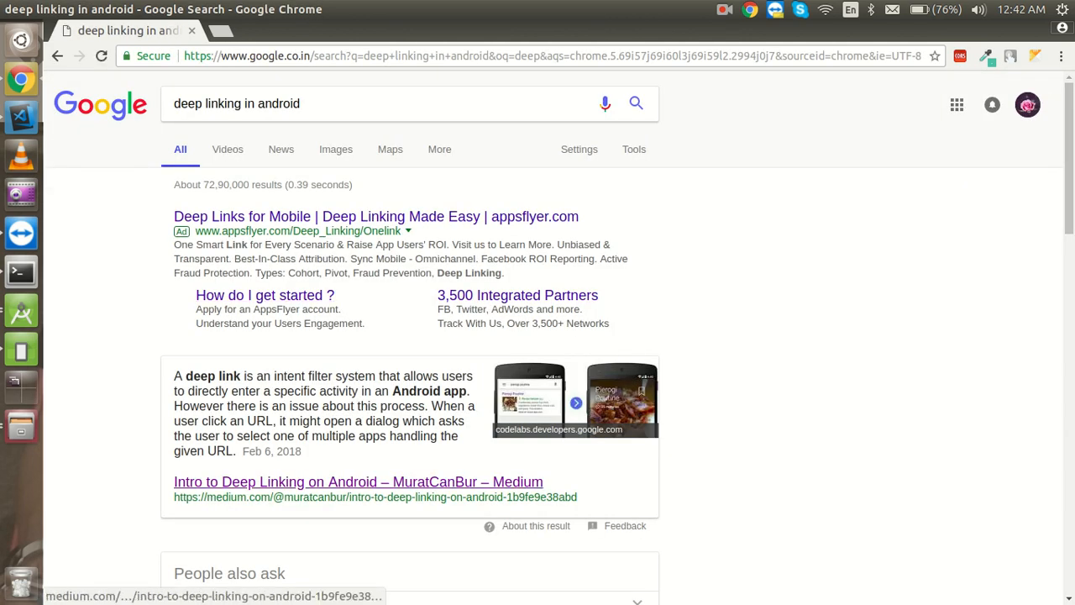
pyautogui.scroll(-3)
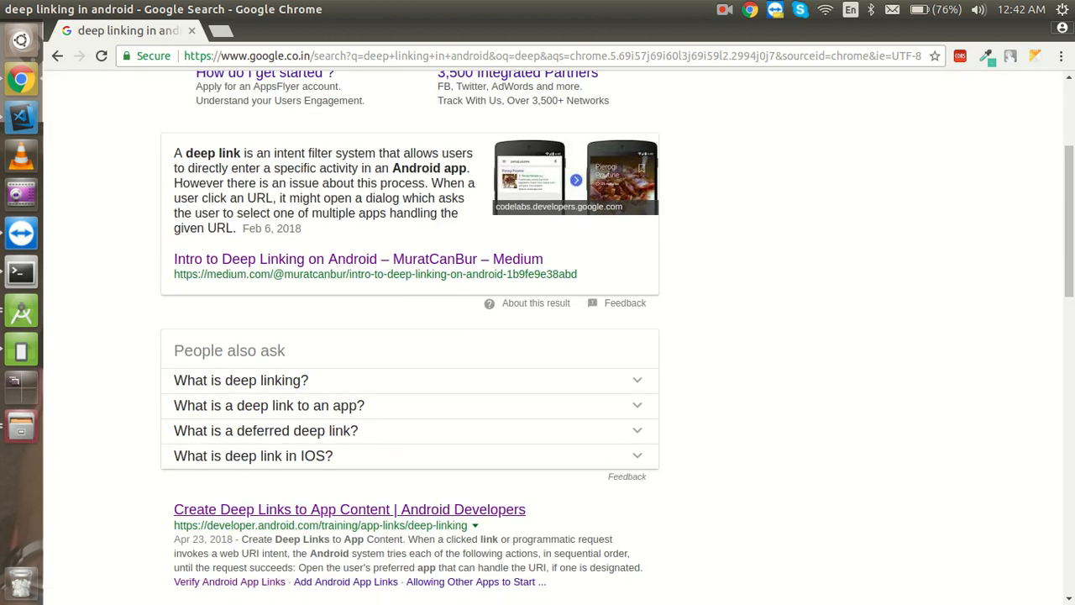
pyautogui.click(349, 509)
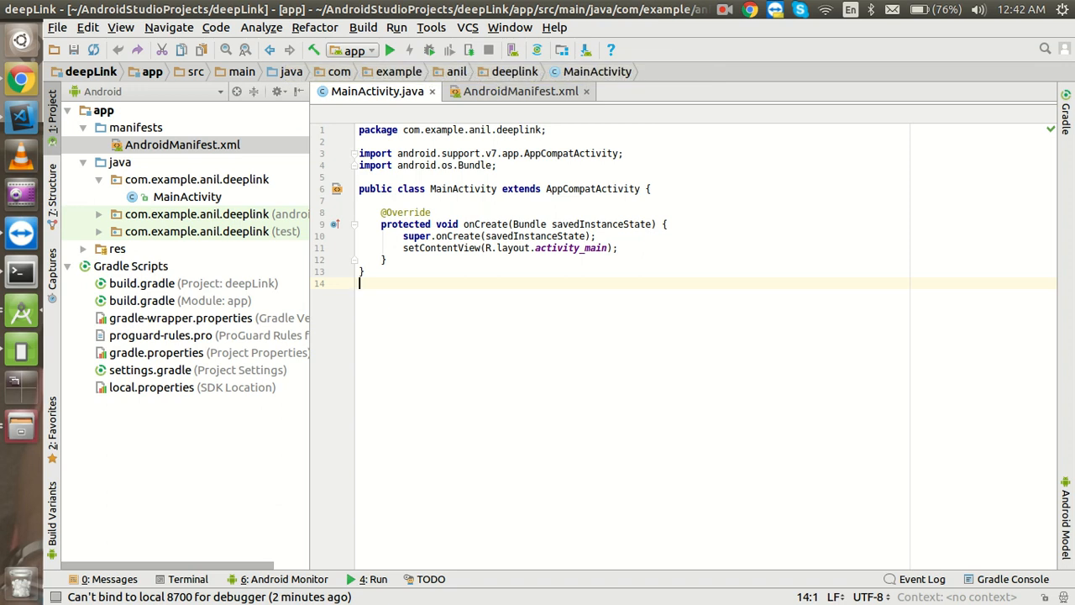
pyautogui.click(521, 90)
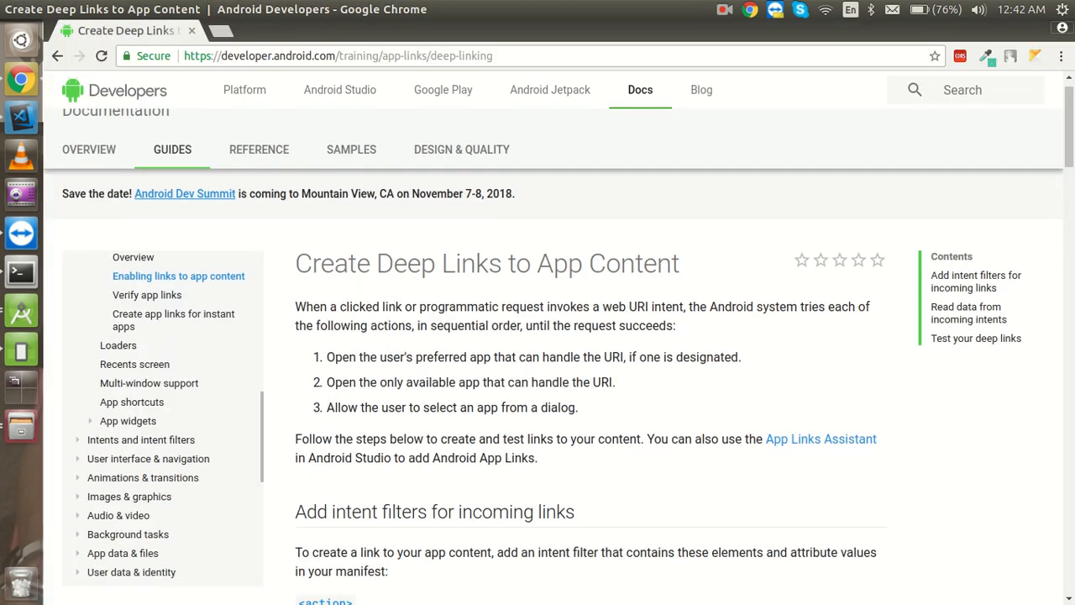
# - Copy the example://gizmos intent-filter block and switch to the deepLink project in Android Studio
pyautogui.scroll(-3)
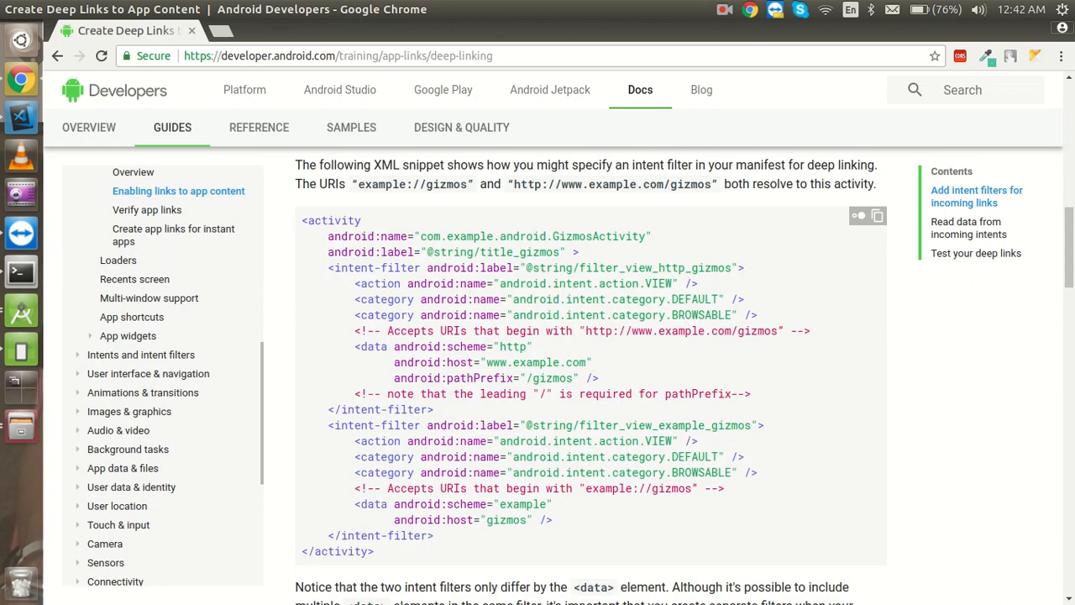
pyautogui.scroll(-3)
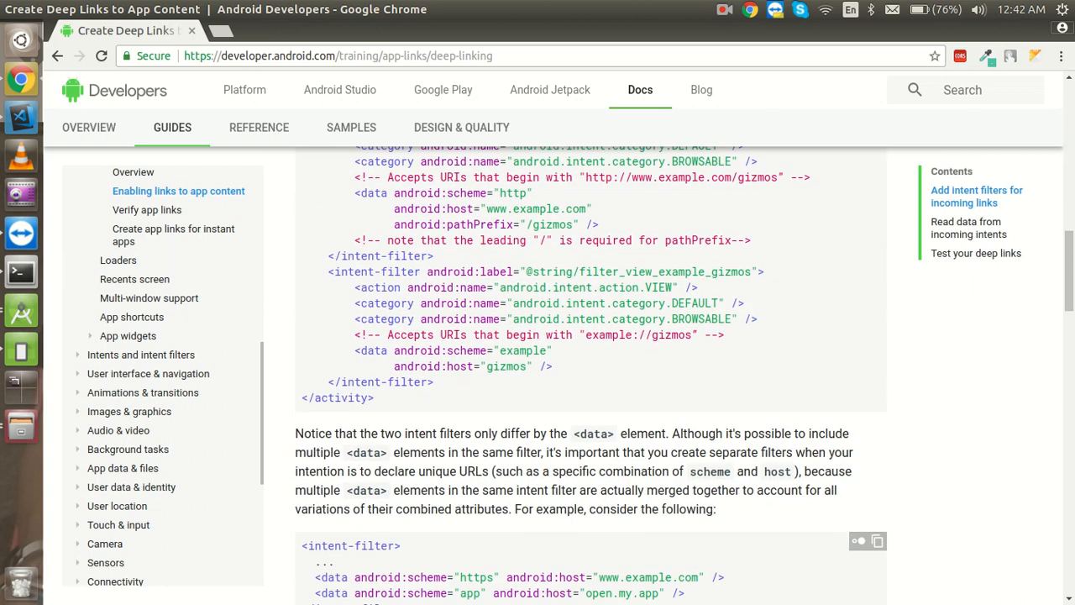
pyautogui.moveTo(328, 272); pyautogui.dragTo(434, 383)
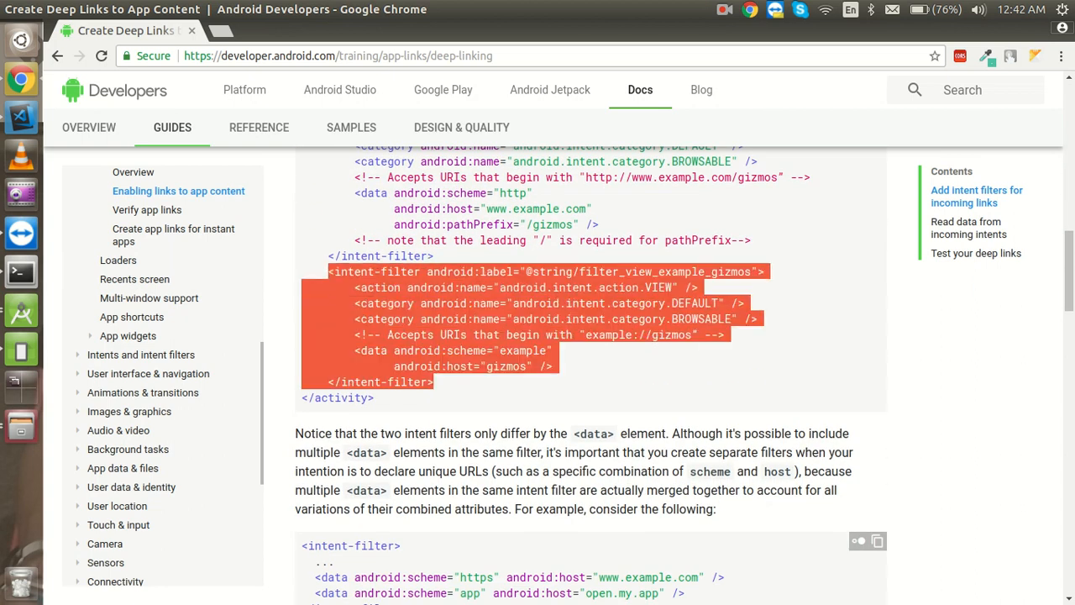
pyautogui.press('alt+Tab')
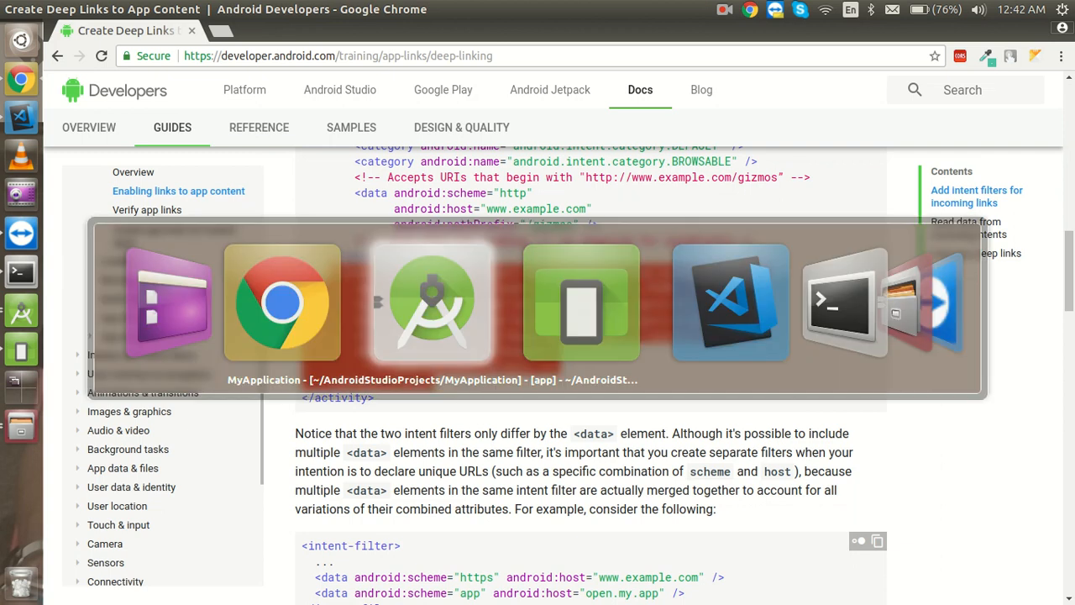
pyautogui.click(430, 302)
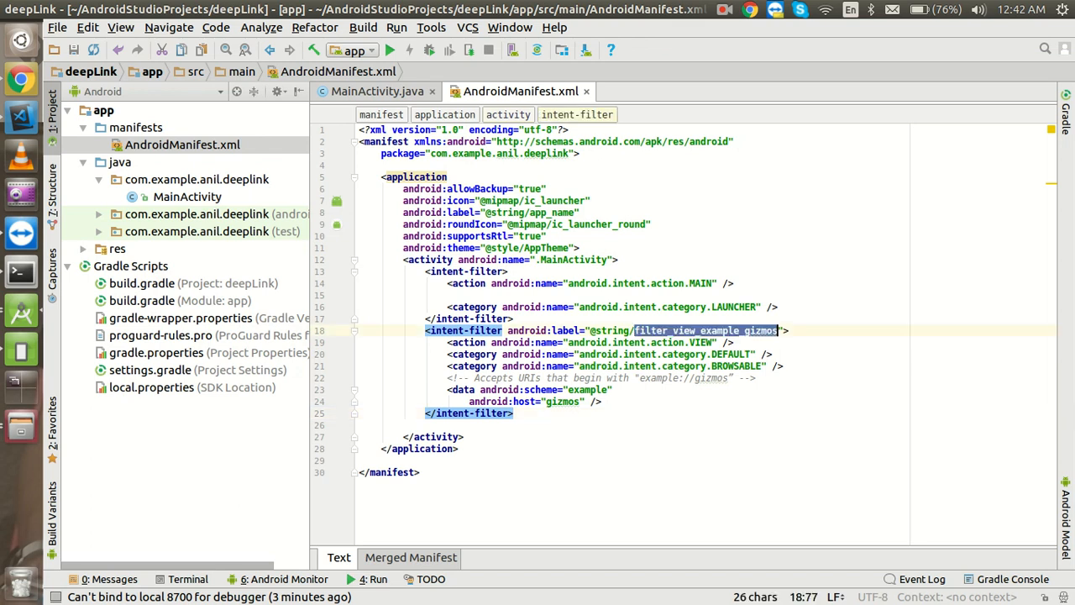
pyautogui.press('Delete')
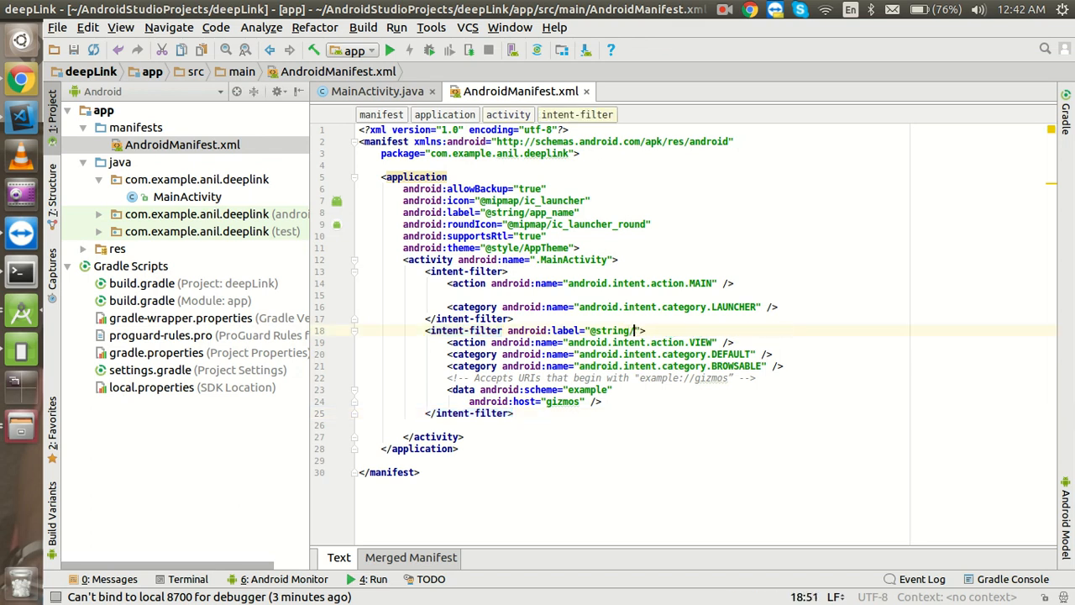
pyautogui.write('app_name')
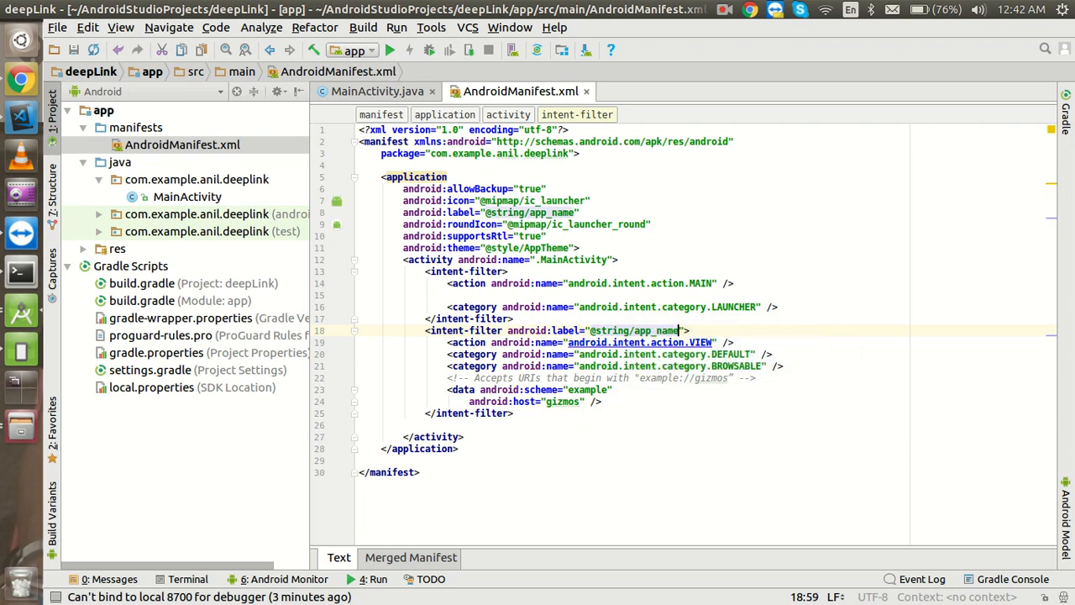
pyautogui.doubleClick(588, 390)
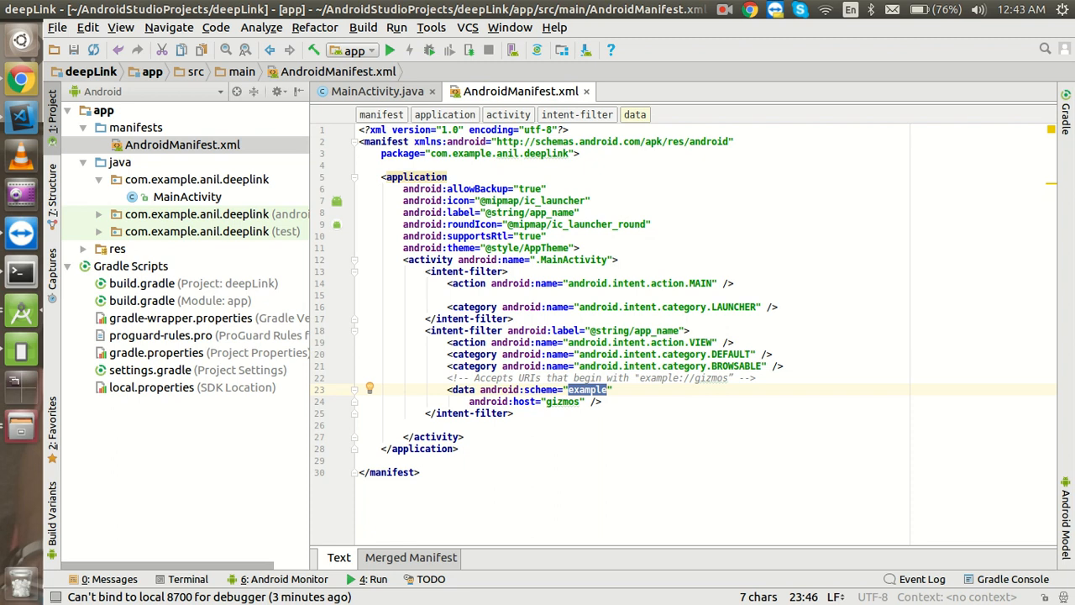
pyautogui.write('app')
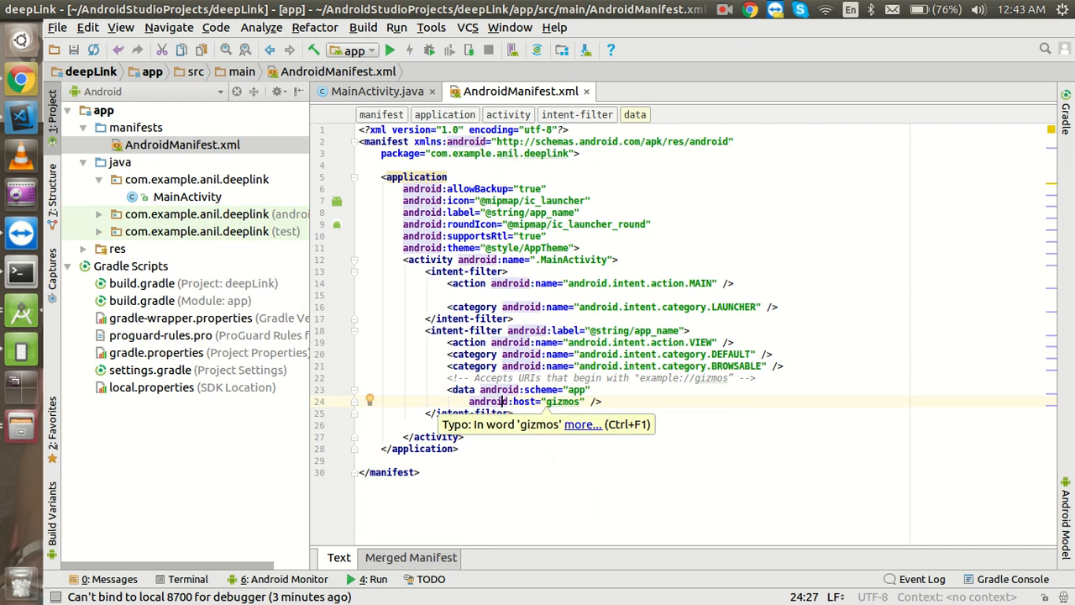
pyautogui.write('deepl')
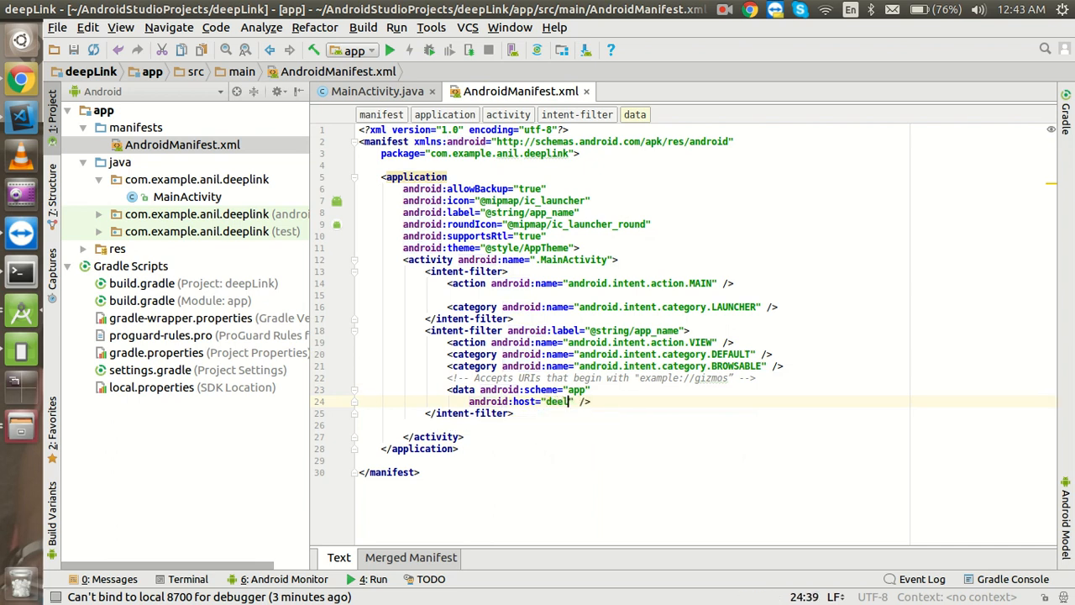
pyautogui.write('i')
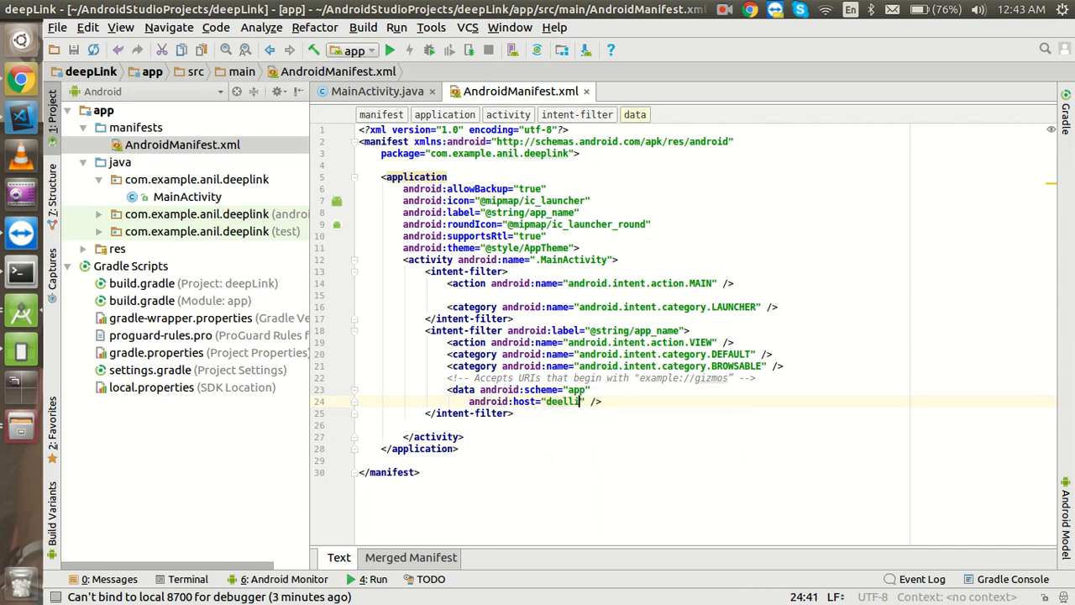
pyautogui.write('nk')
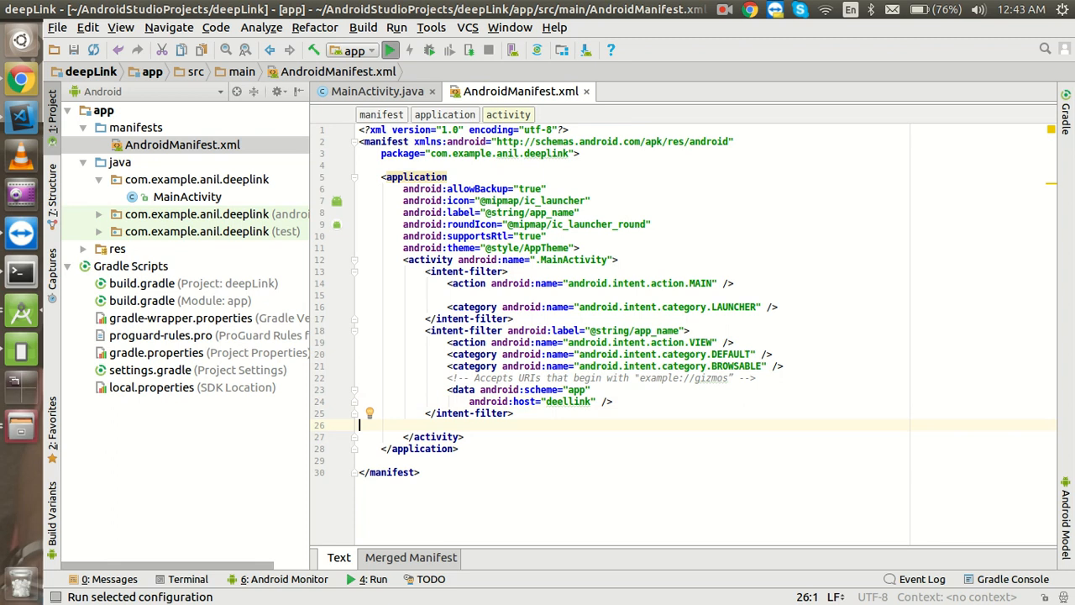
# - Launch the deepLink app on the Nexus 5X API 23 emulator
pyautogui.click(389, 51)
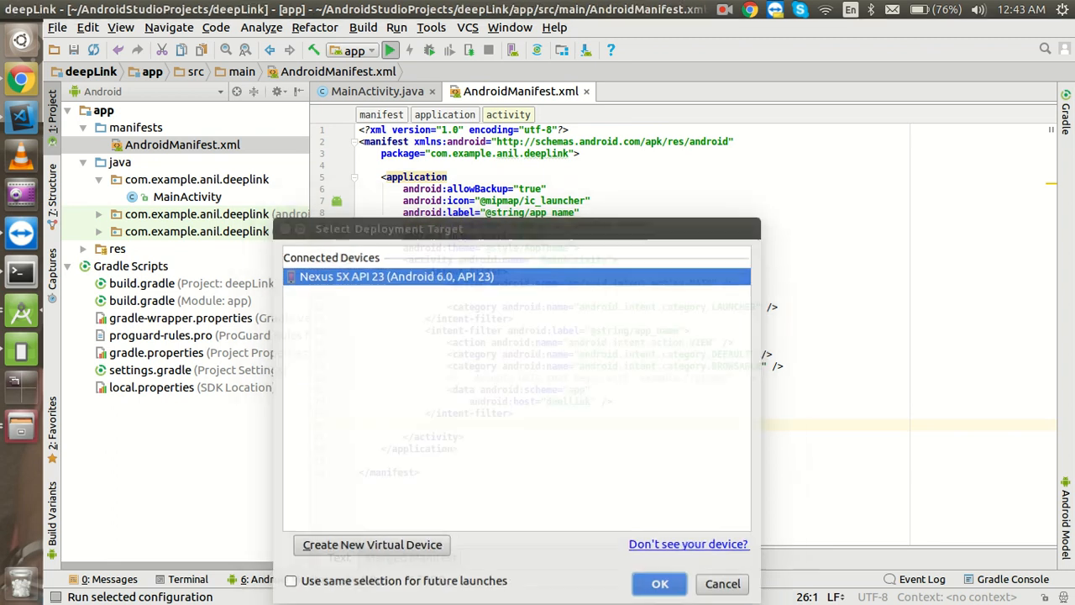
pyautogui.click(659, 583)
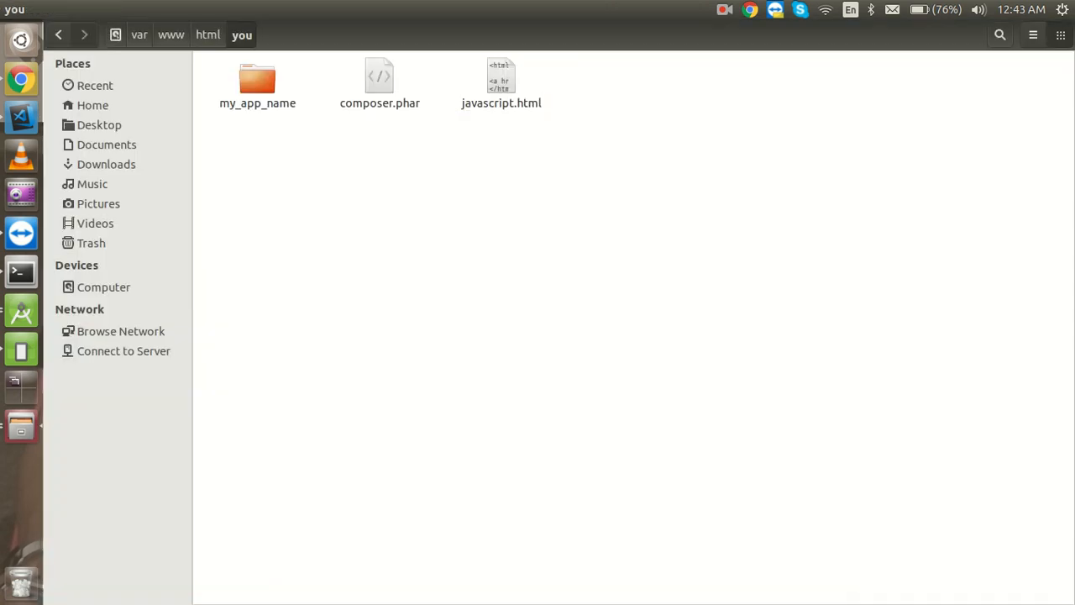
# - Open javascript.html from the you folder in Visual Studio Code
pyautogui.rightClick(501, 84)
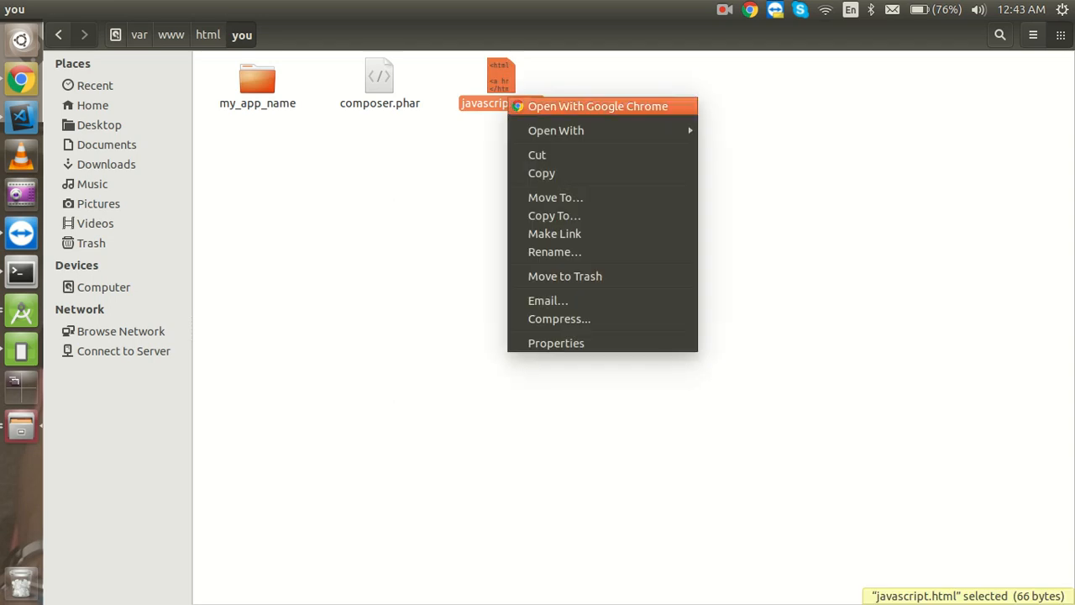
pyautogui.moveTo(554, 131)
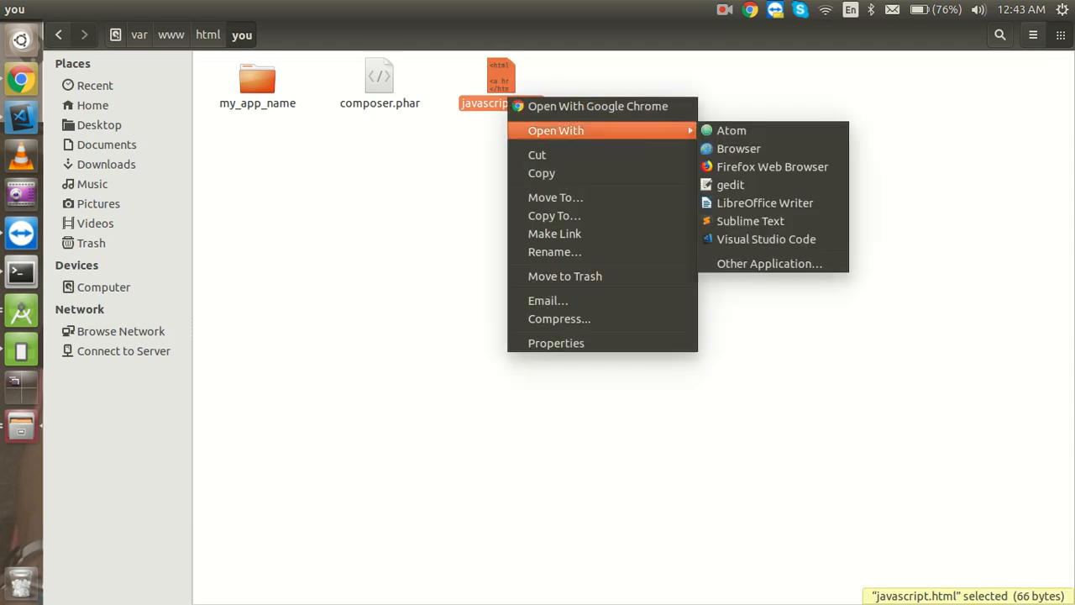
pyautogui.moveTo(766, 239)
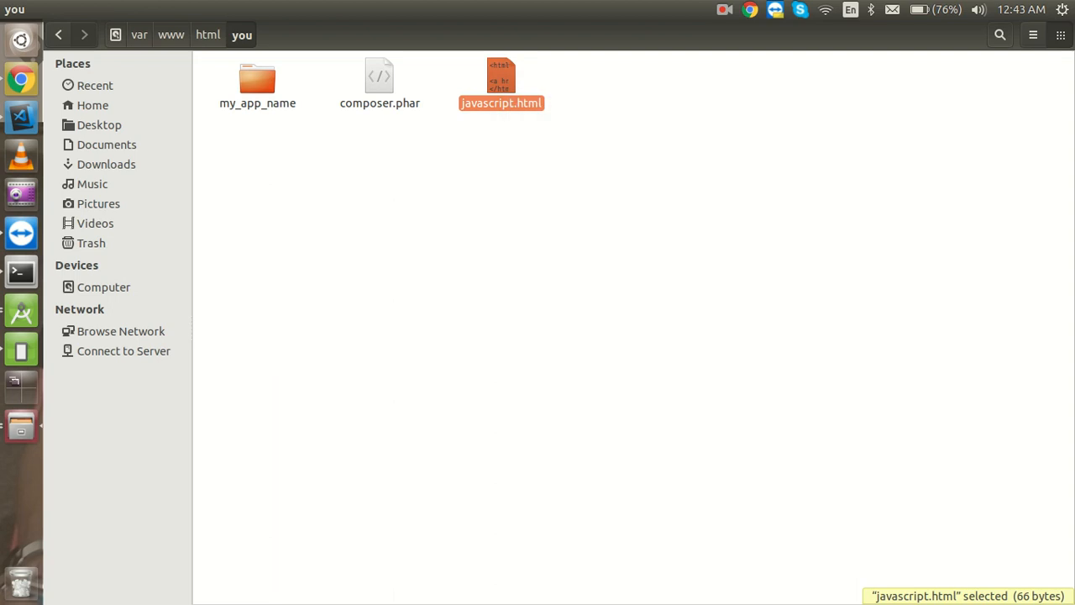
pyautogui.doubleClick(501, 80)
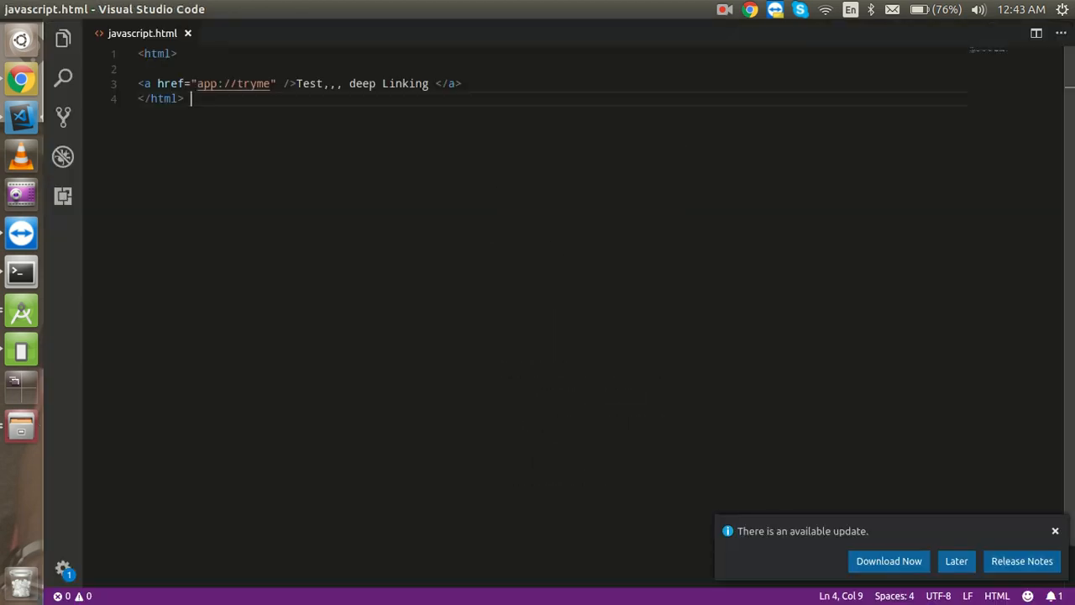
# - Clear the link's app://tryme href and extra commas so it reads Test deep Linking, then save
pyautogui.press('BackSpace')
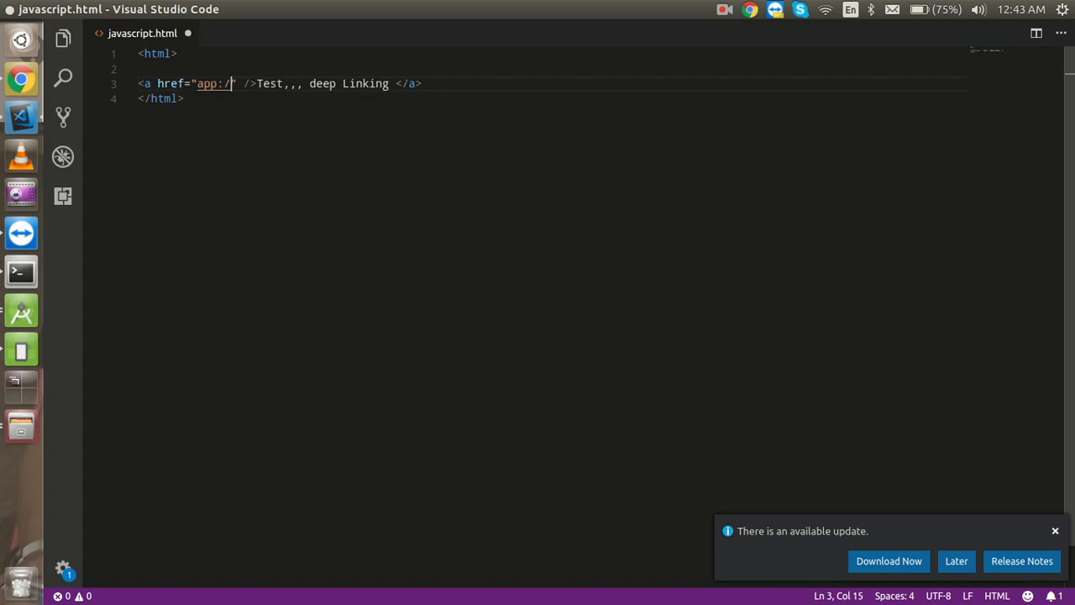
pyautogui.press('BackSpace')
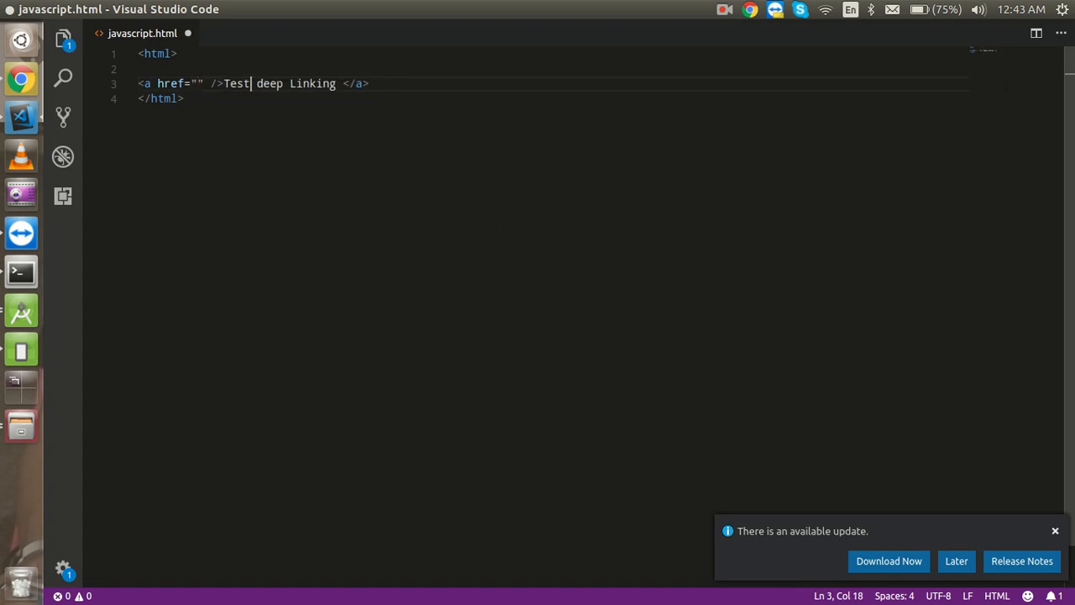
pyautogui.press('ctrl+s')
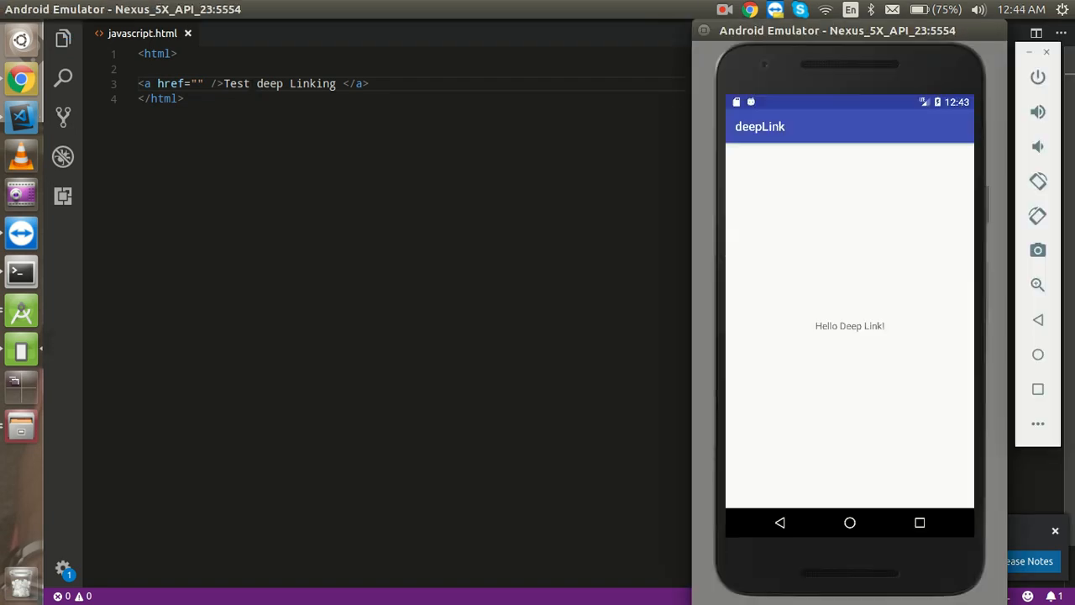
# - Load the local server's /you listing in the emulator's browser
pyautogui.click(850, 523)
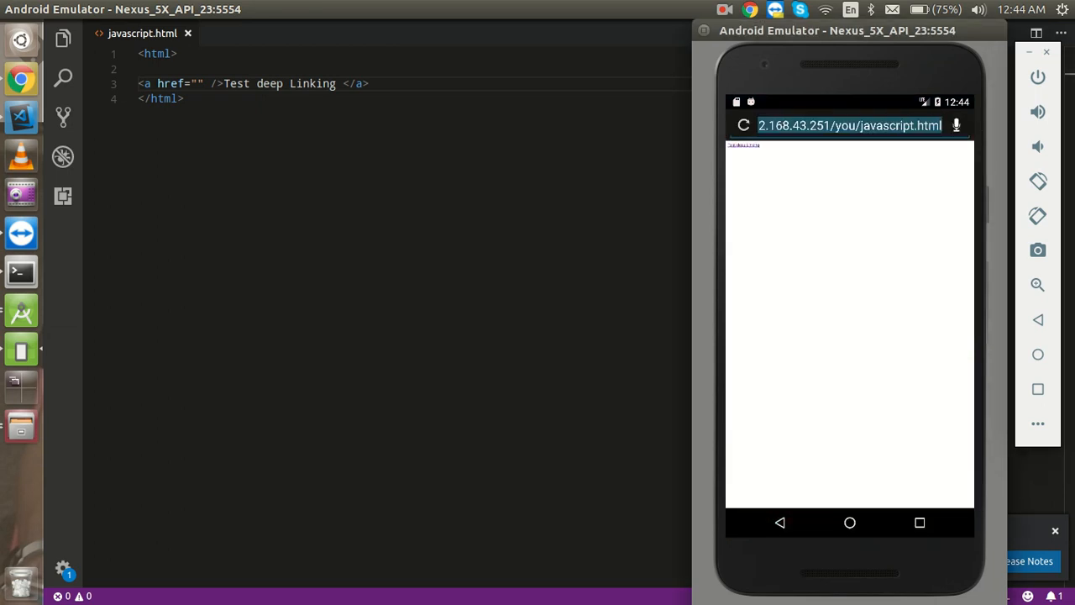
pyautogui.click(849, 124)
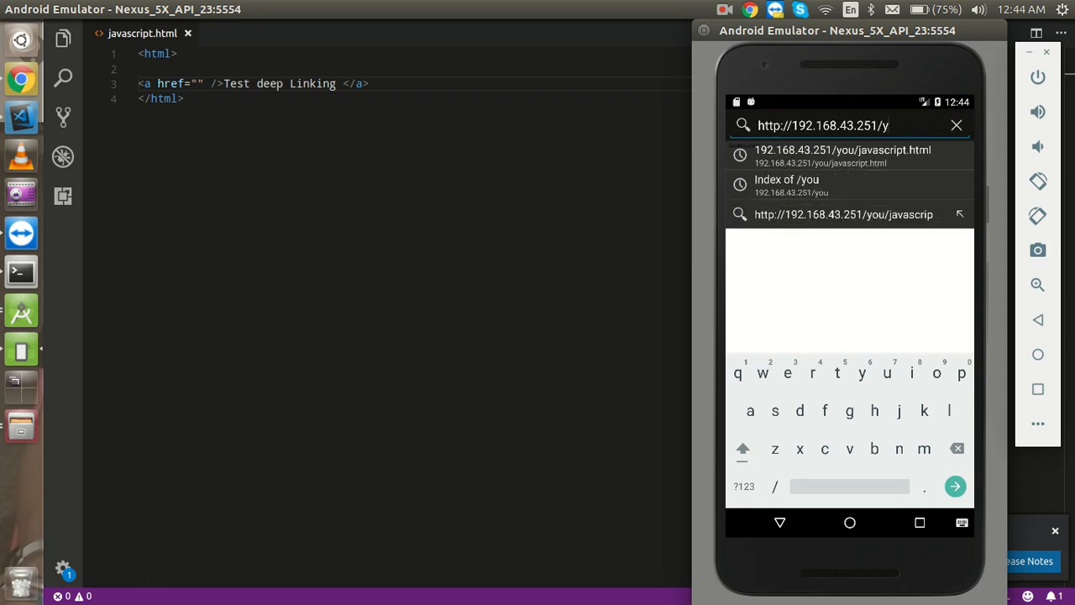
pyautogui.press('BackSpace')
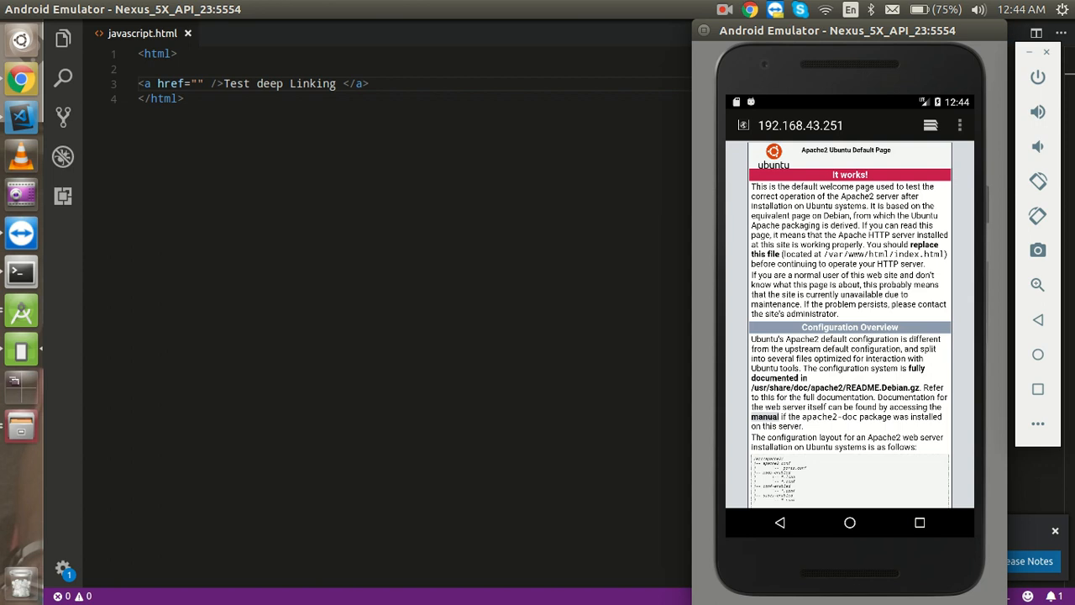
pyautogui.click(832, 125)
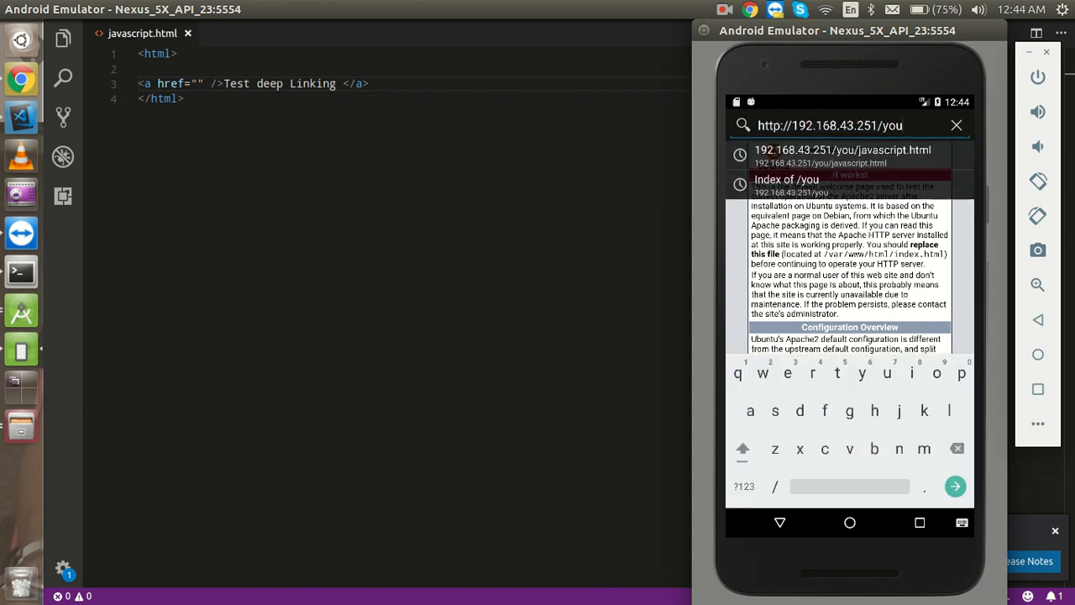
pyautogui.click(786, 178)
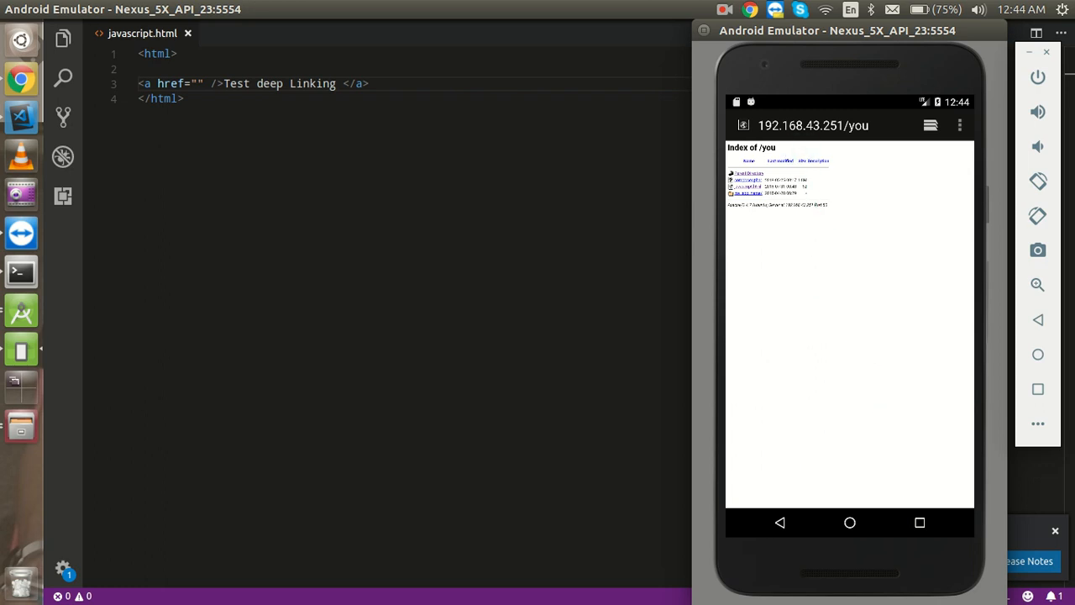
# - Open javascript.html from the listing and tap its Test deep Linking link
pyautogui.moveTo(791, 160); pyautogui.dragTo(906, 471)
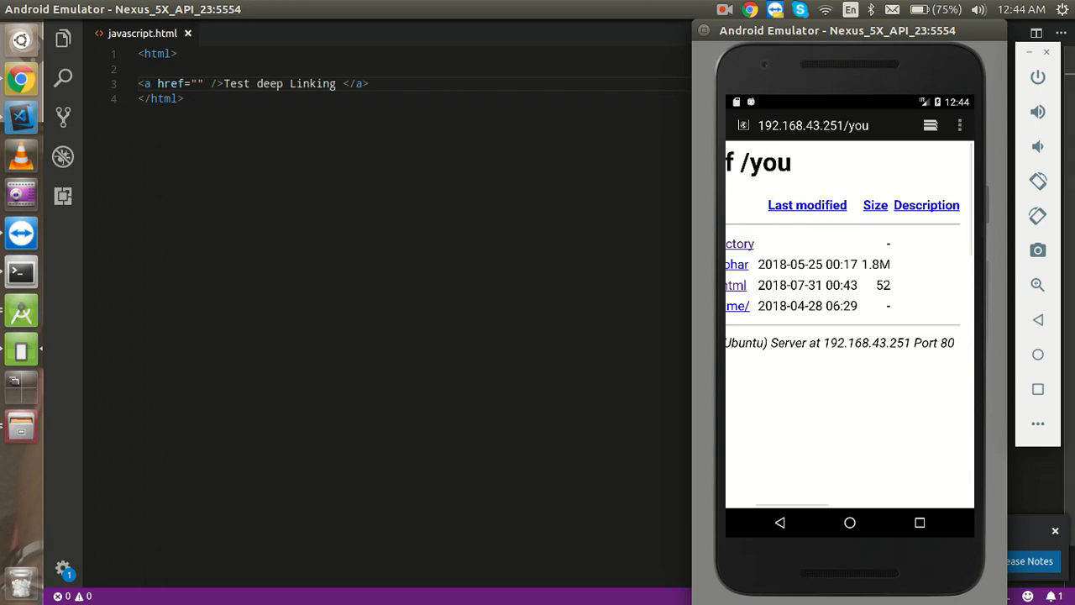
pyautogui.hscroll(-3)
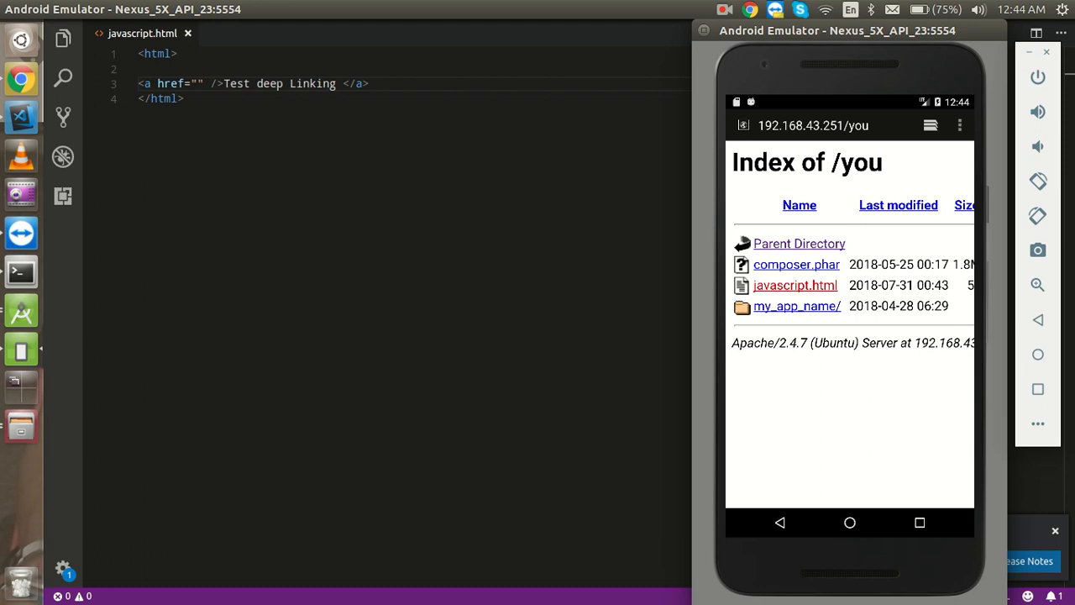
pyautogui.click(795, 286)
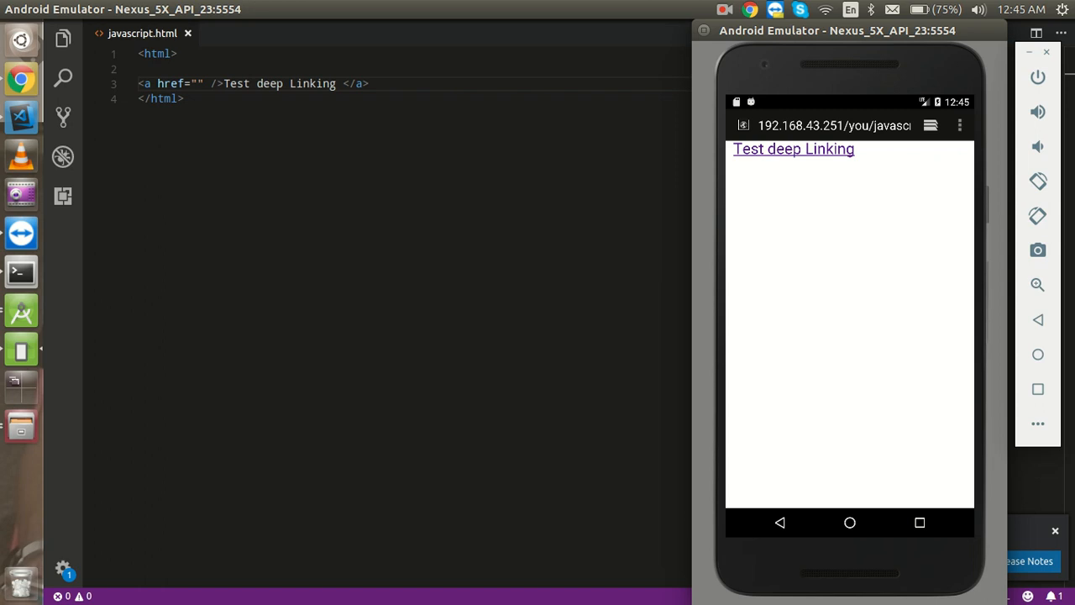
pyautogui.click(793, 148)
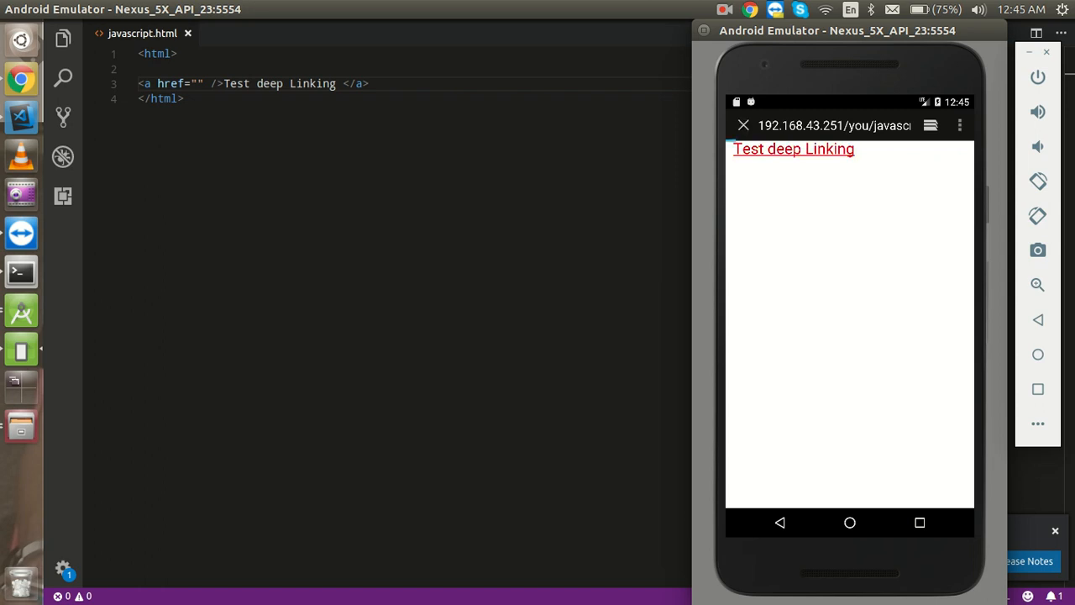
pyautogui.click(793, 147)
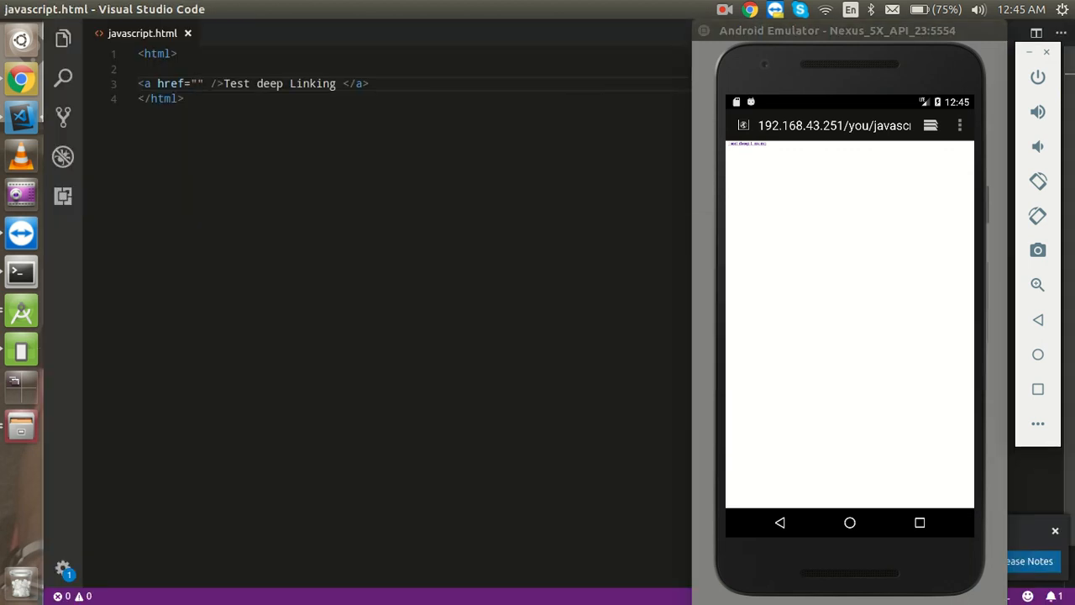
# - Point the Test deep Linking href at app://deeplink and save the page
pyautogui.write('app://deellink')
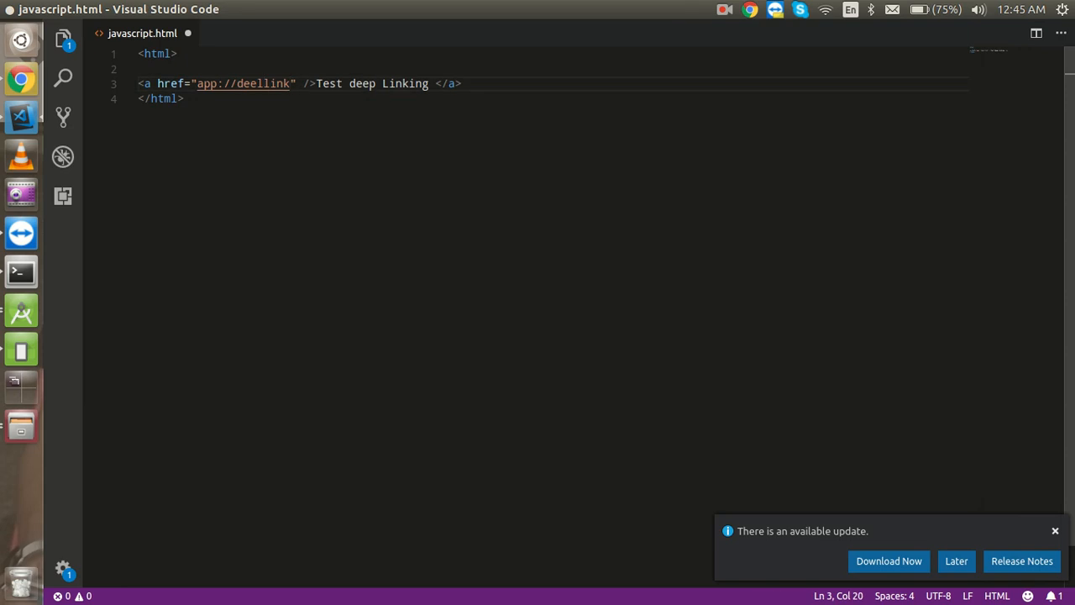
pyautogui.press('Backspace')
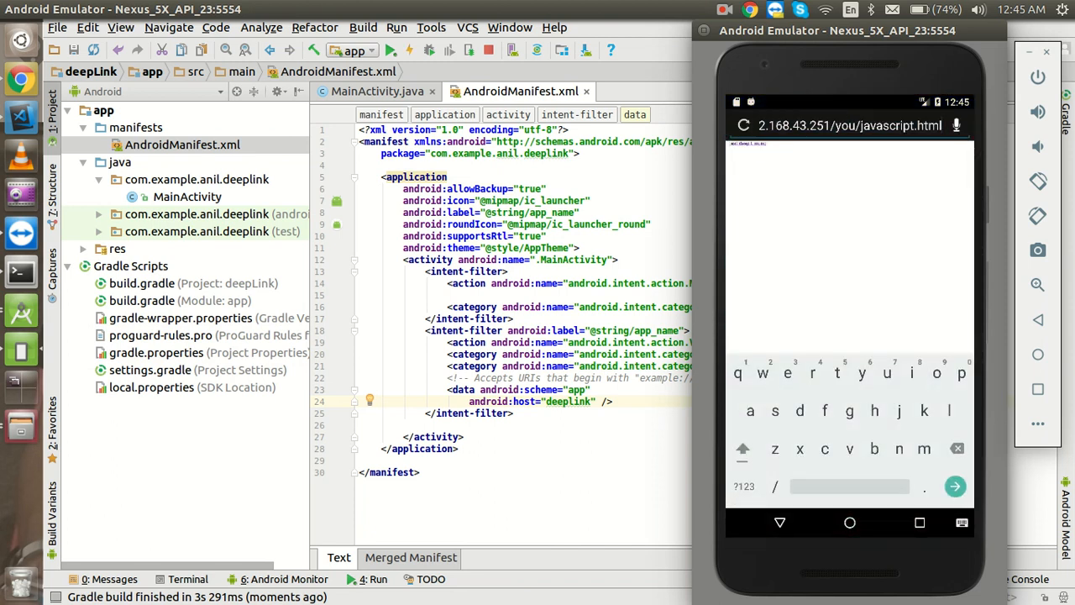
# - Reload /you/javascript.html in the emulator browser and zoom it readable
pyautogui.click(848, 125)
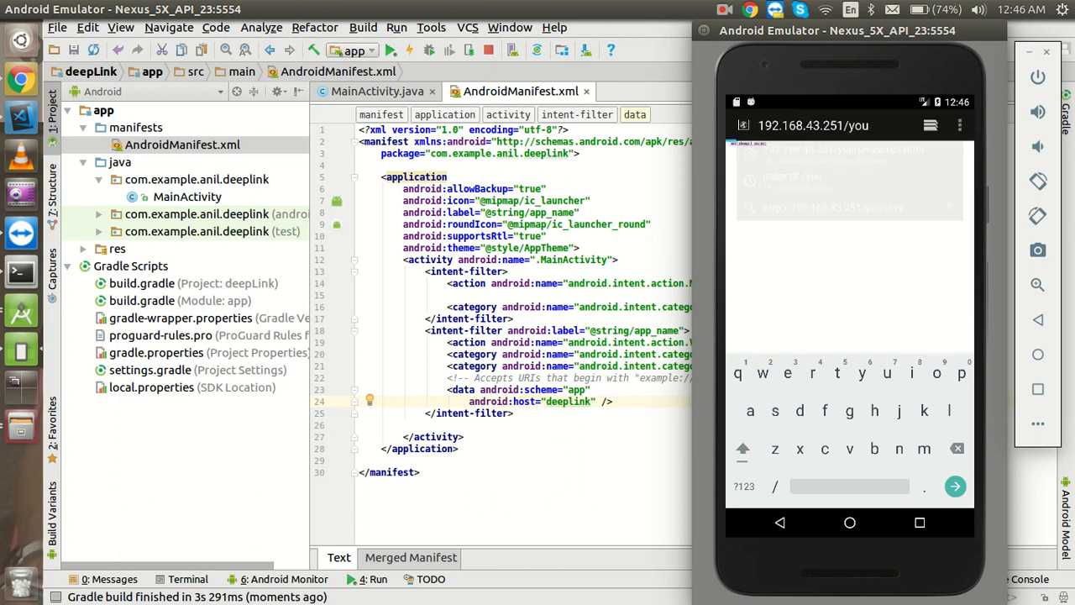
pyautogui.click(955, 485)
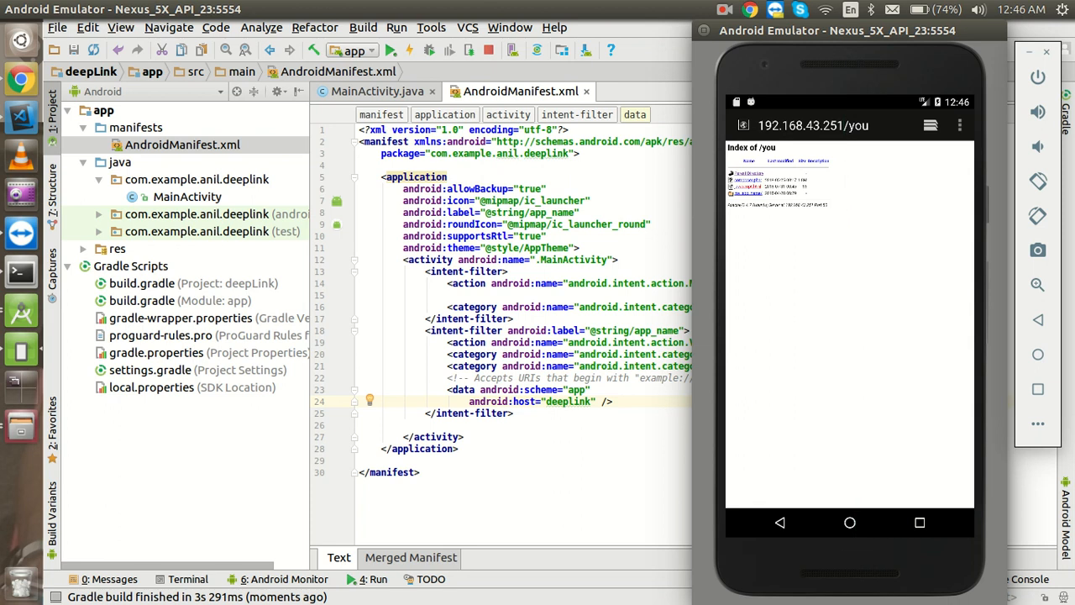
pyautogui.click(748, 184)
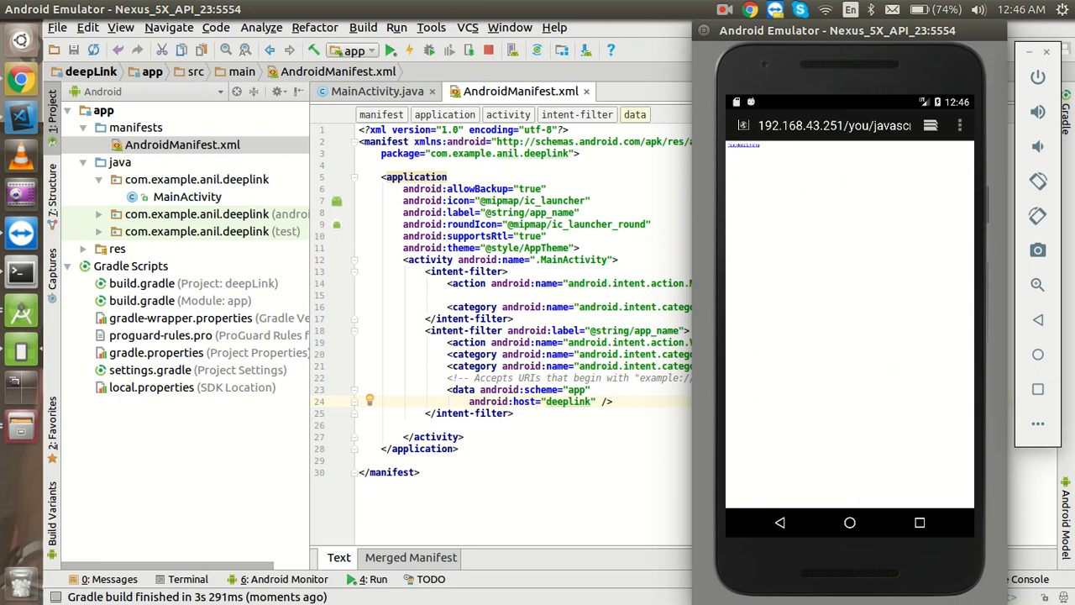
pyautogui.moveTo(798, 96); pyautogui.dragTo(899, 534)
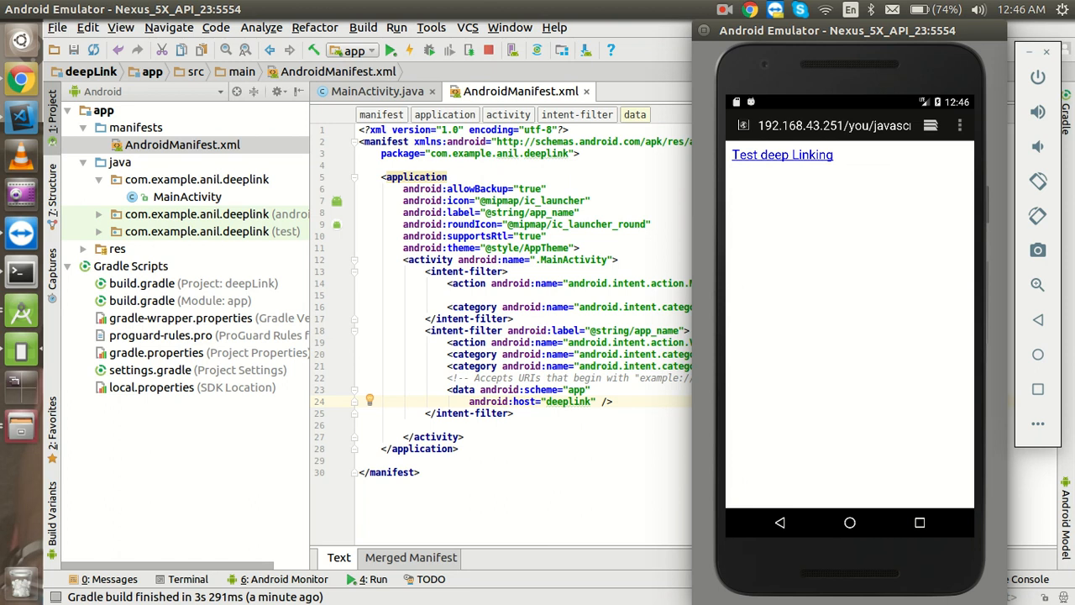
# - Tap Test deep Linking to launch the deepLink app, then return to the browser address bar
pyautogui.click(783, 155)
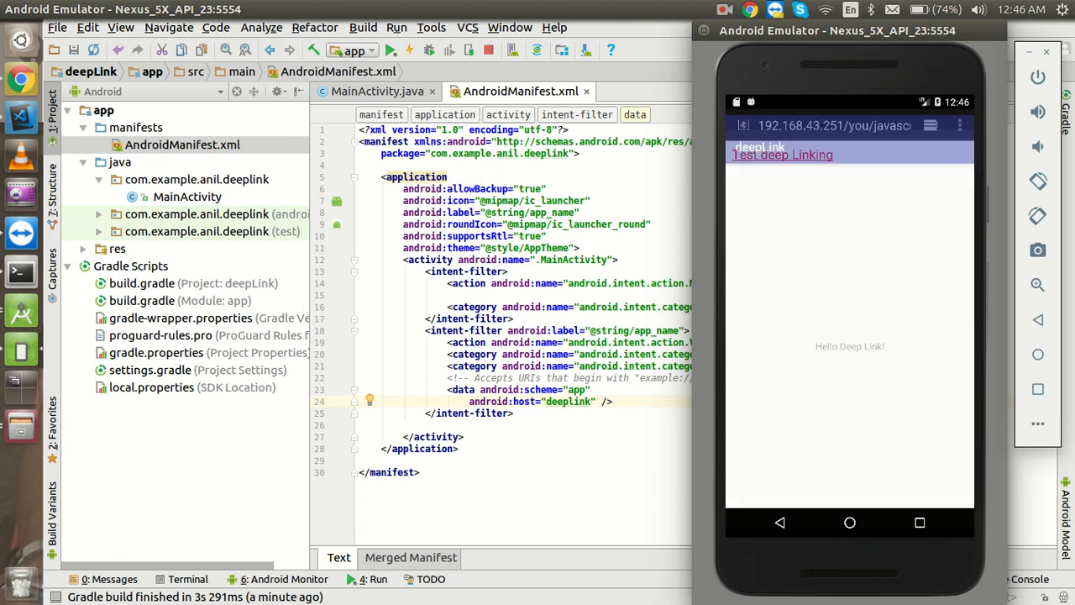
pyautogui.click(783, 155)
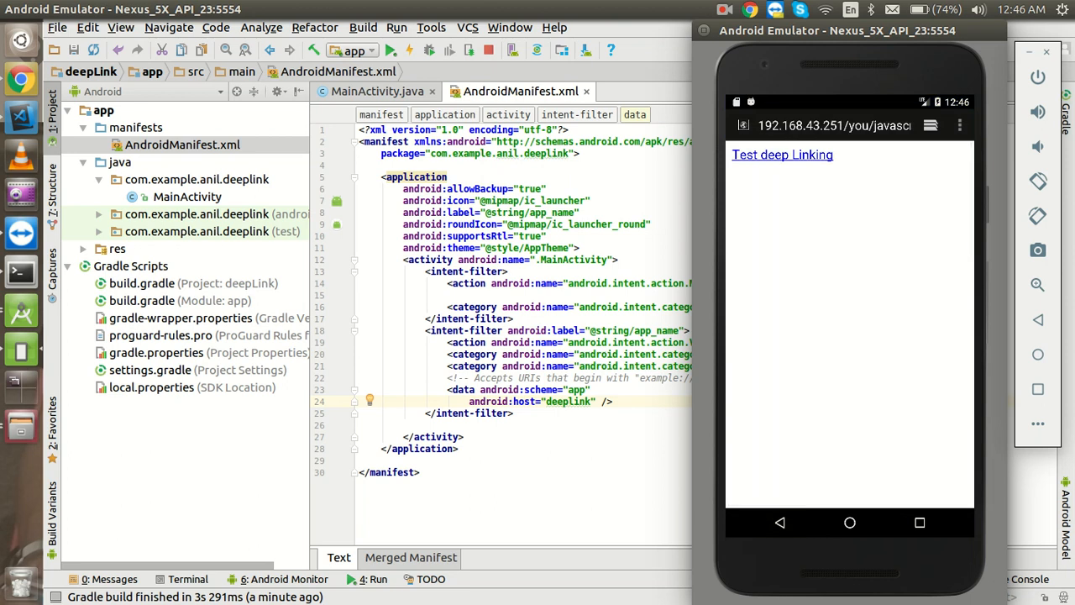
pyautogui.click(781, 155)
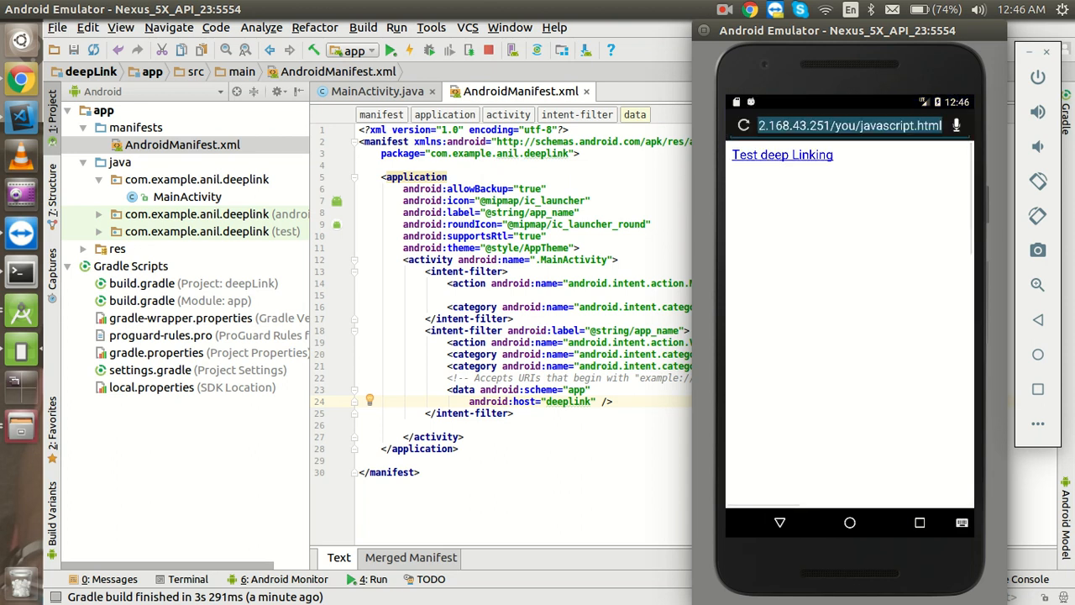
# - Dismiss the Open with chooser, load google.com from the address suggestions and return to the manifest
pyautogui.write('go')
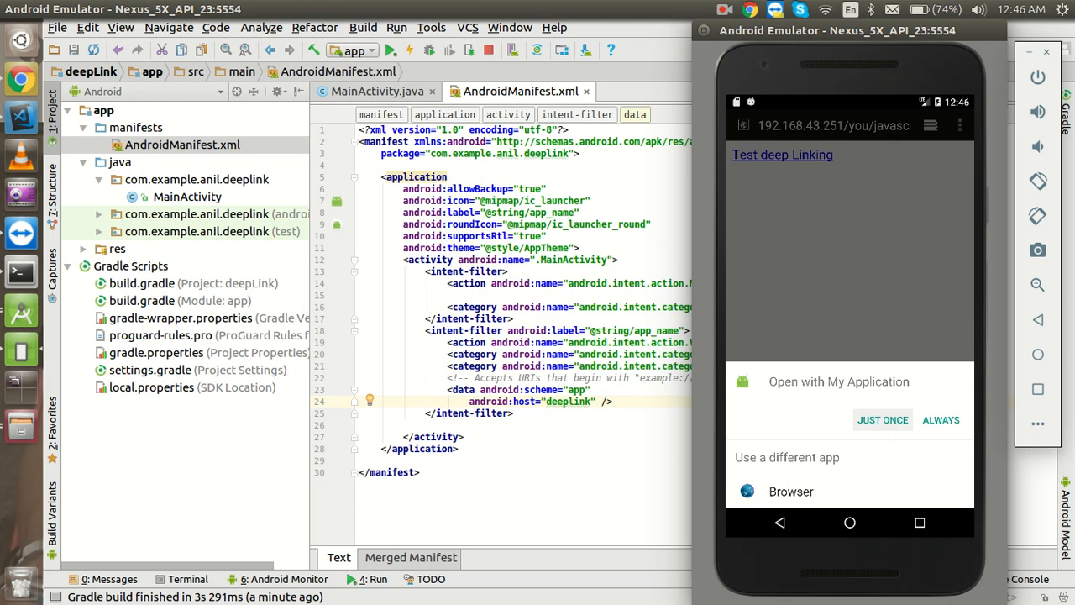
pyautogui.click(840, 124)
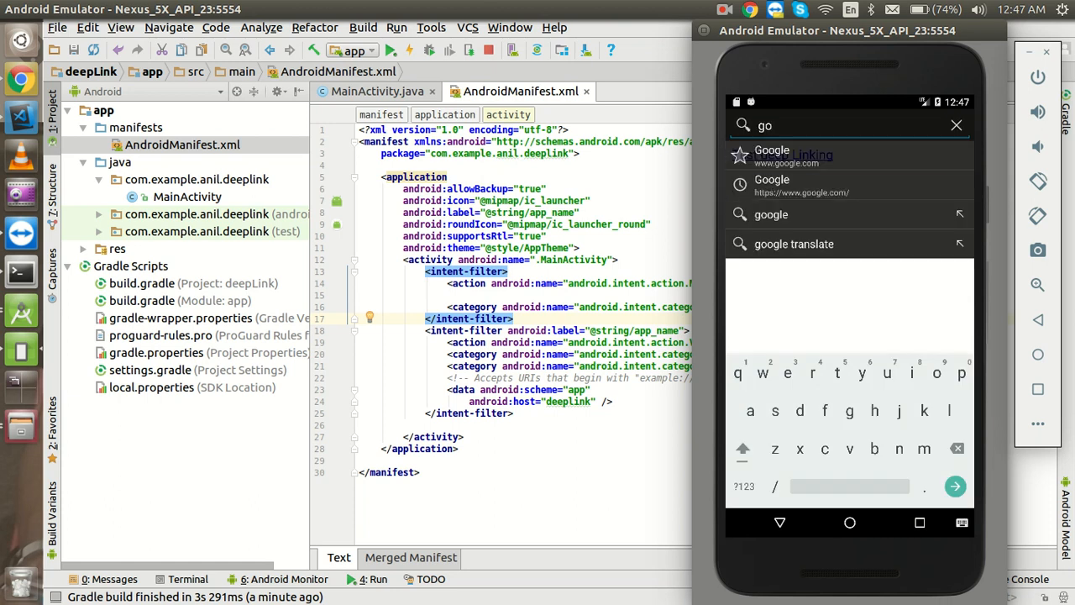
pyautogui.click(781, 154)
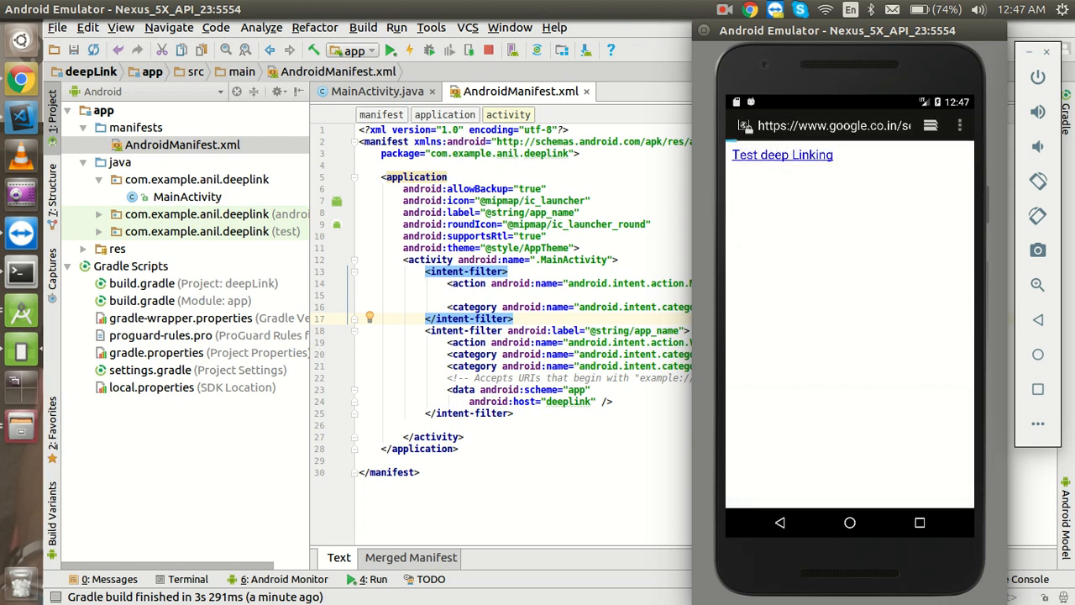
pyautogui.click(783, 154)
pyautogui.write('h')
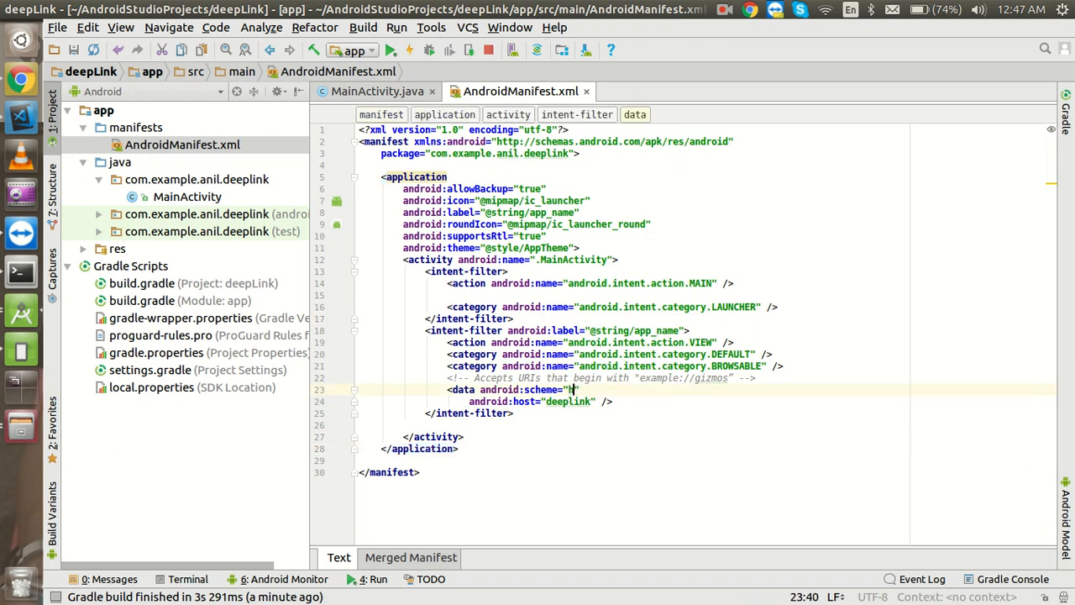
pyautogui.write('ttps')
pyautogui.click(541, 402)
pyautogui.write('www')
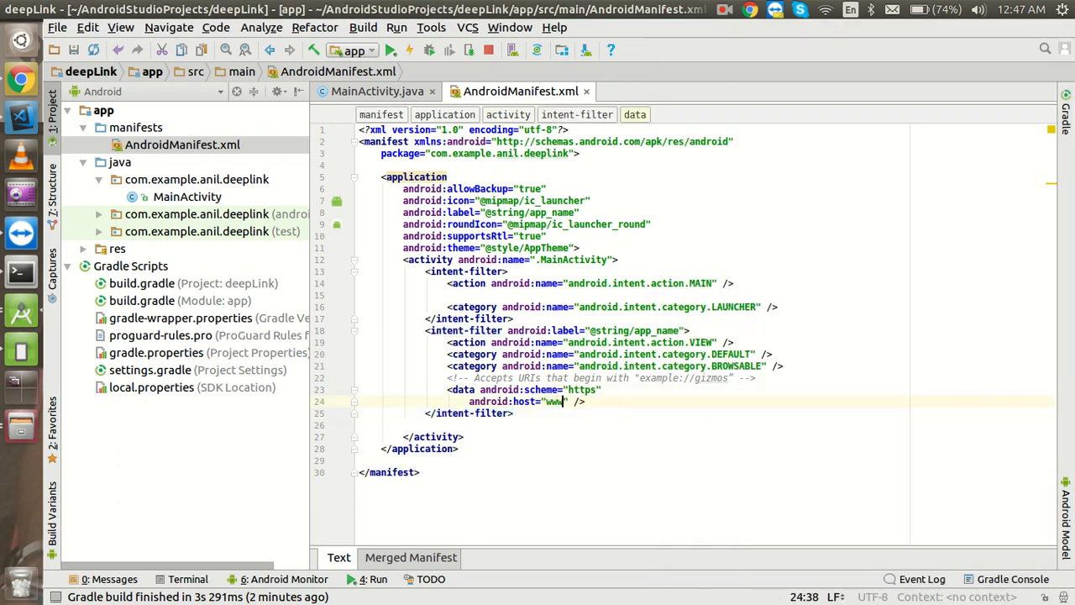
pyautogui.write('.google')
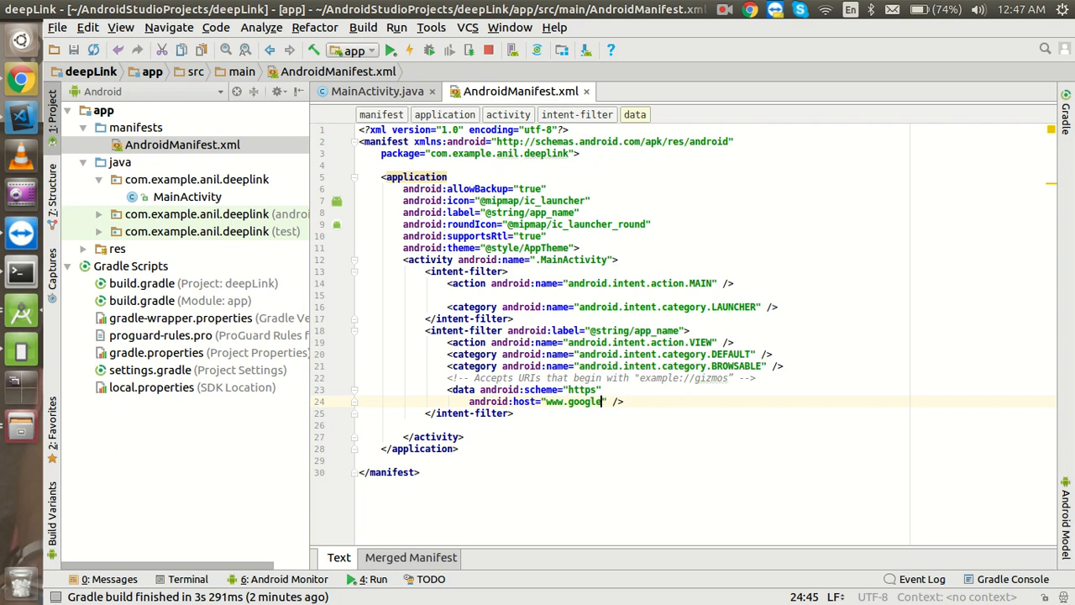
pyautogui.write('.com')
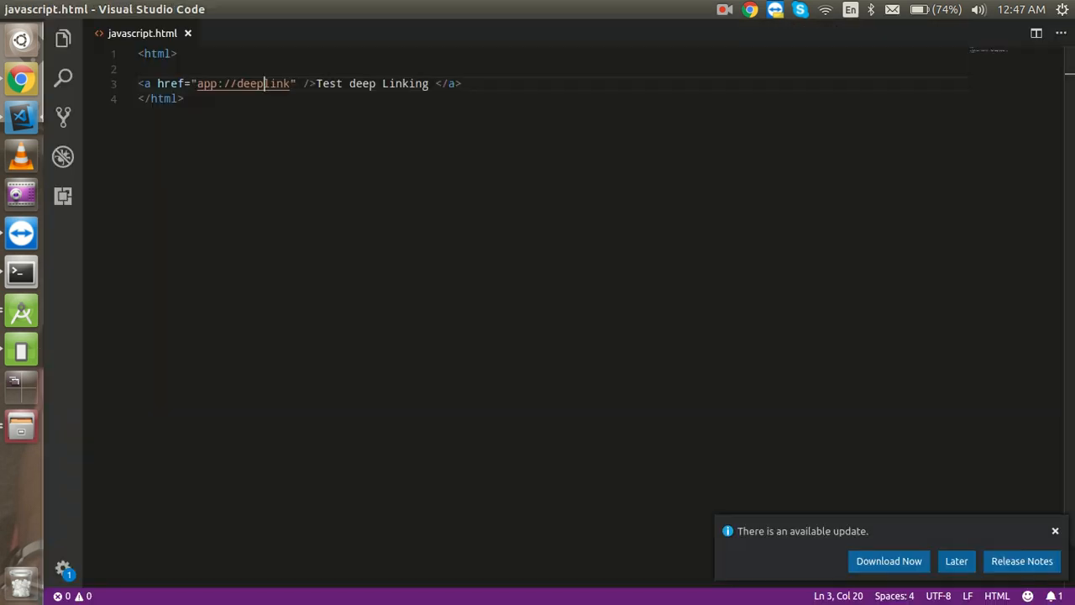
# - Change the Test deep Linking href in javascript.html to start with http
pyautogui.write('h')
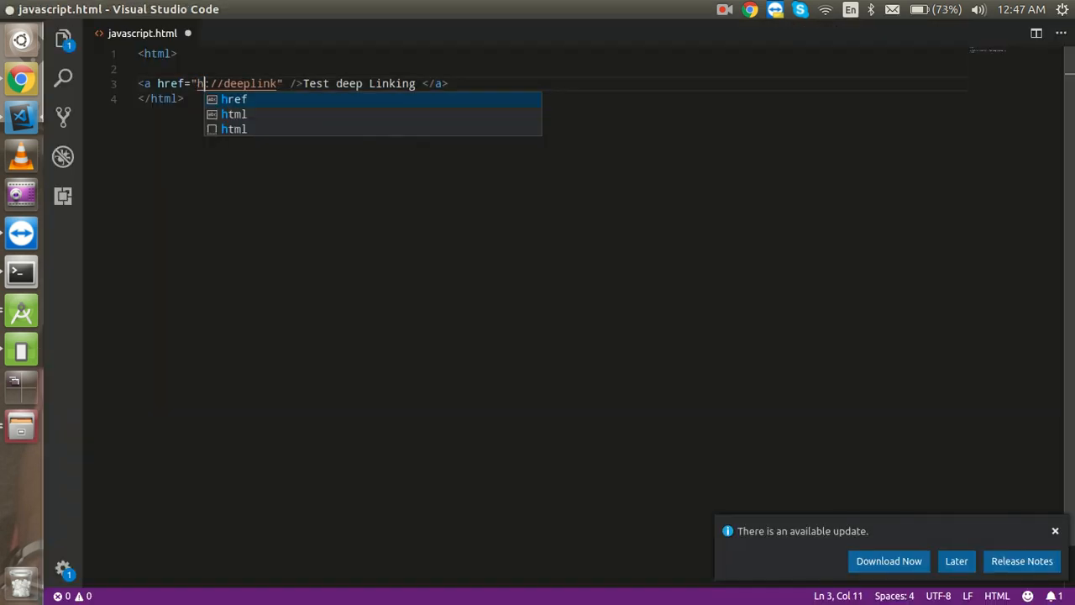
pyautogui.write('ttp')
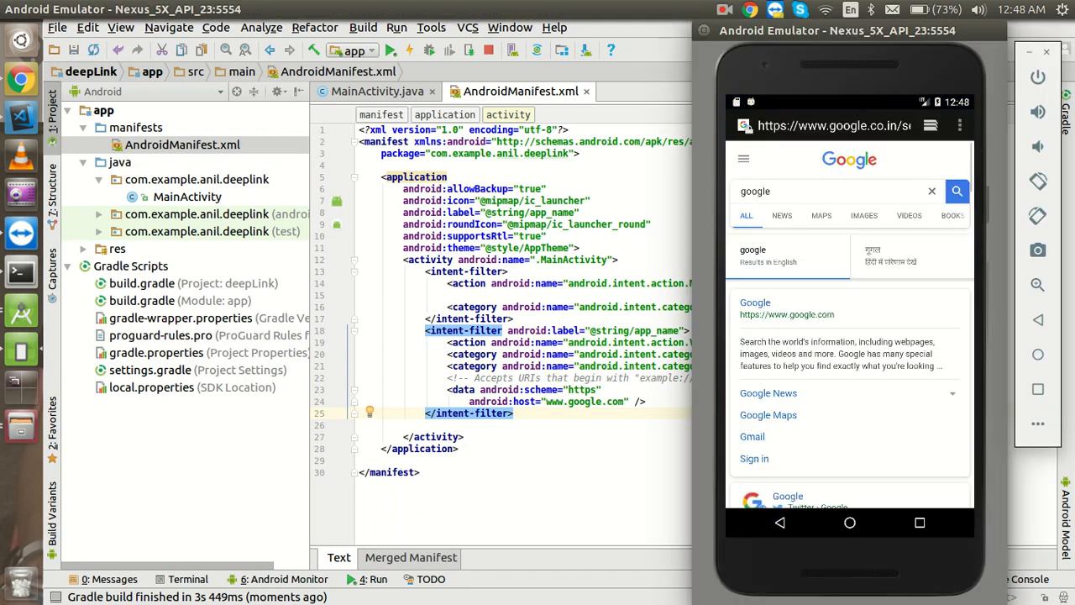
# - Reload the Google search results in Chrome and tap the google.com result link
pyautogui.click(832, 124)
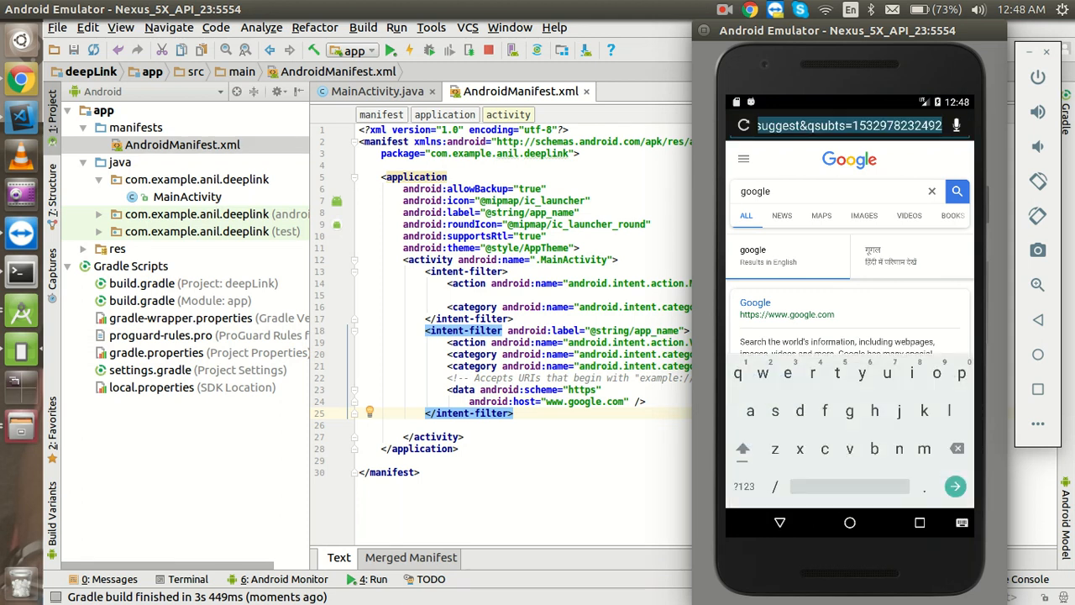
pyautogui.click(955, 485)
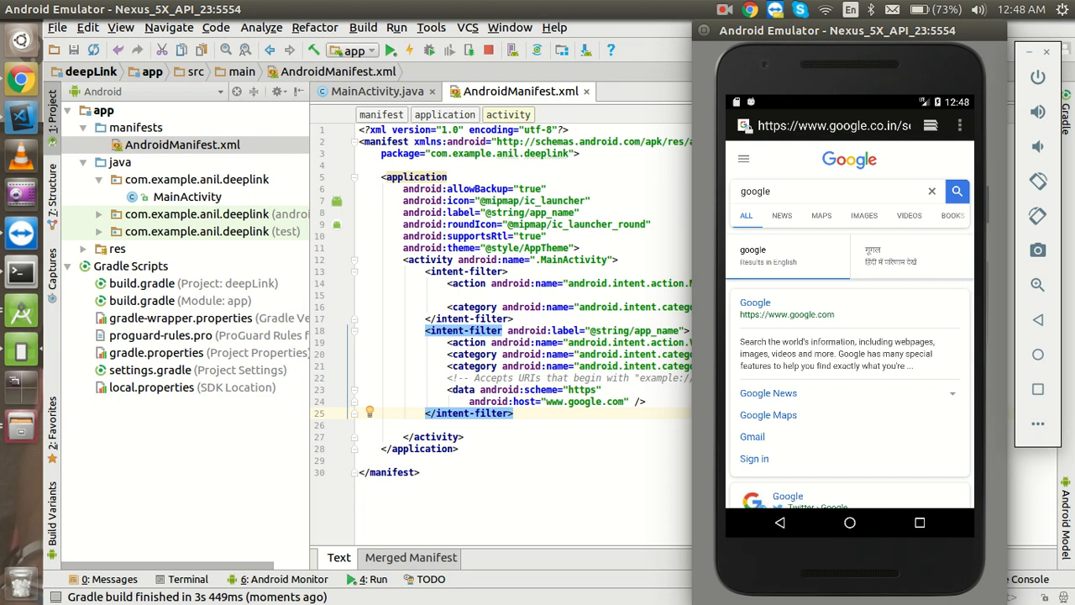
pyautogui.click(832, 192)
pyautogui.write('.com')
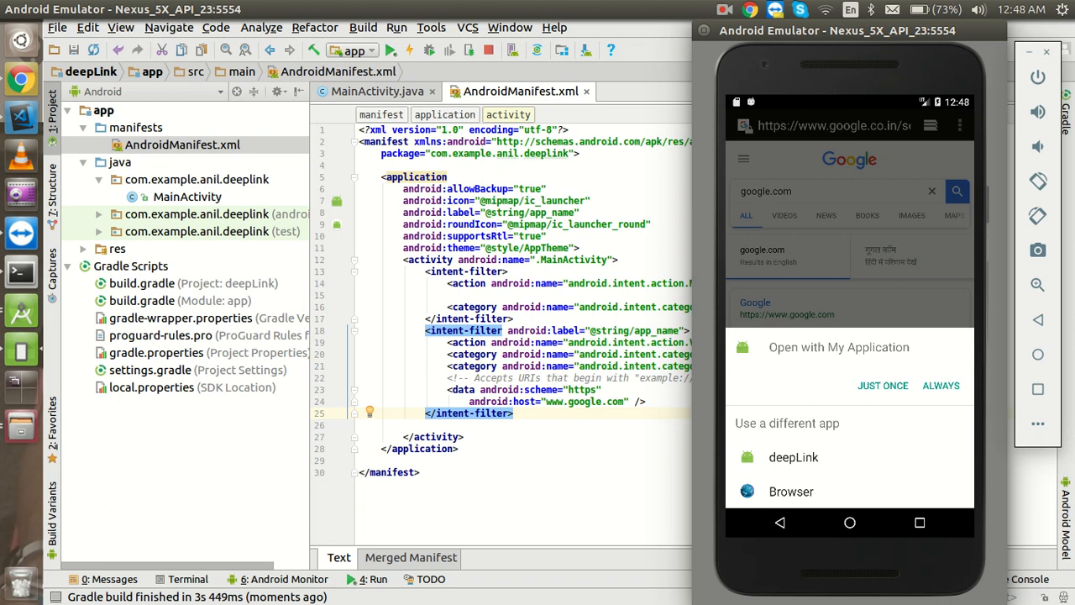
# - Choose deepLink in the Open with dialog and confirm Just once to show "Hello Deep Link!"
pyautogui.click(793, 457)
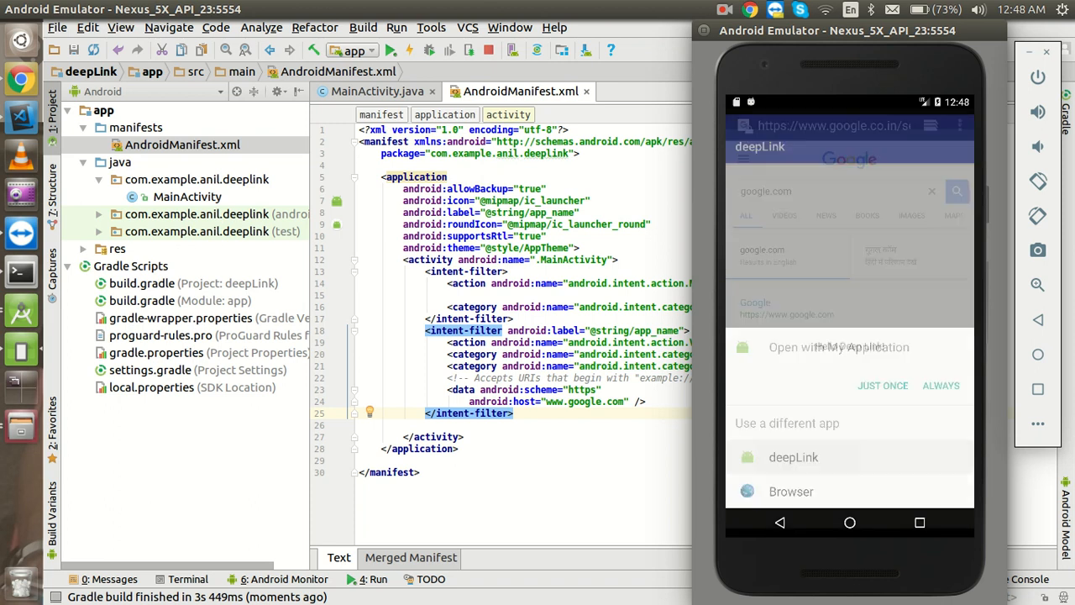
pyautogui.click(793, 457)
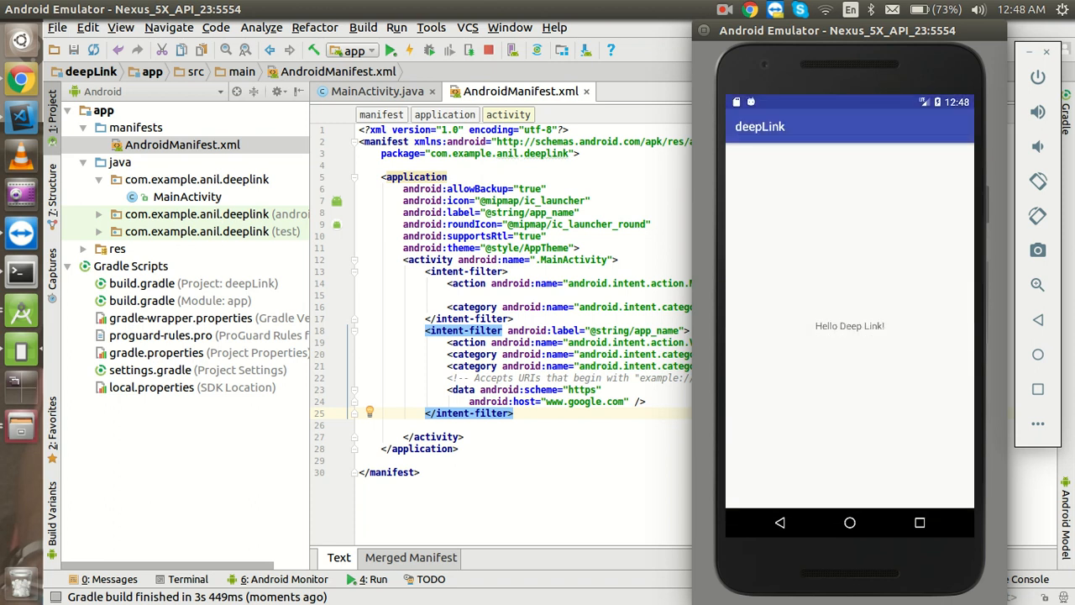